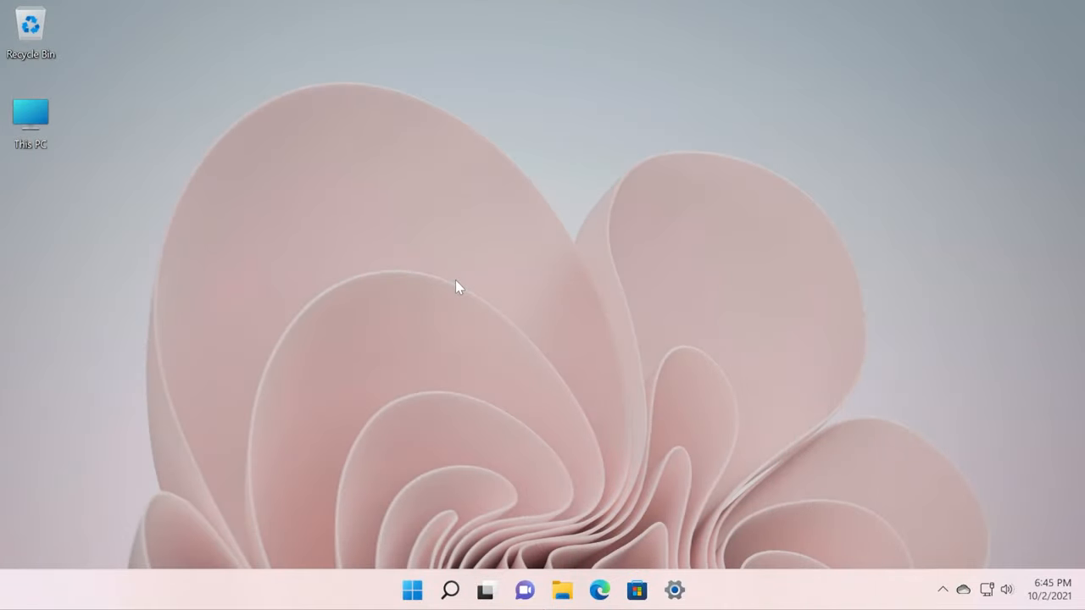
mouse_move(464, 305)
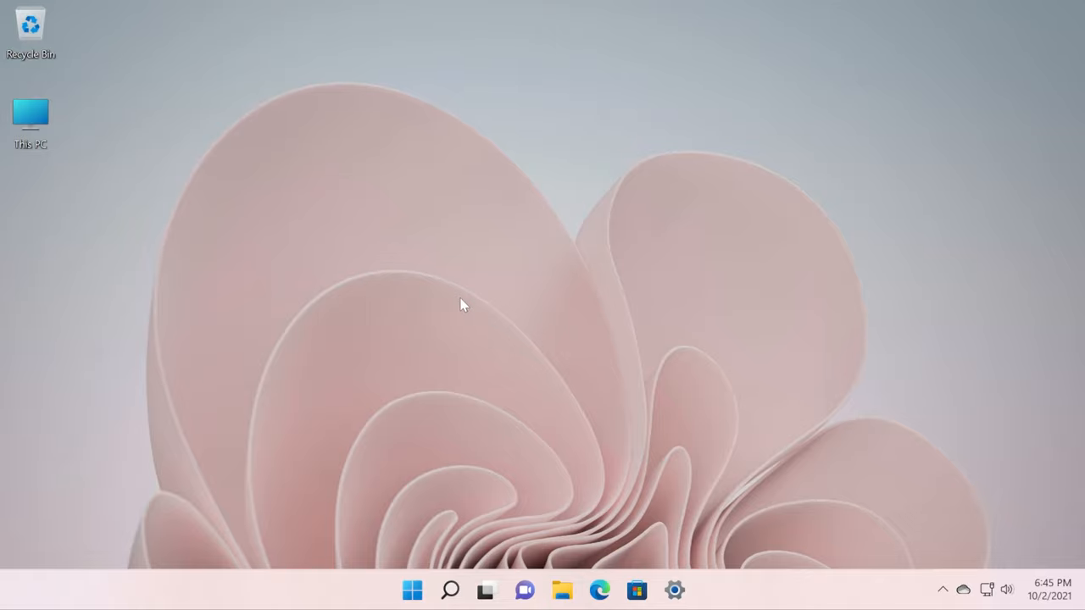
mouse_move(458, 257)
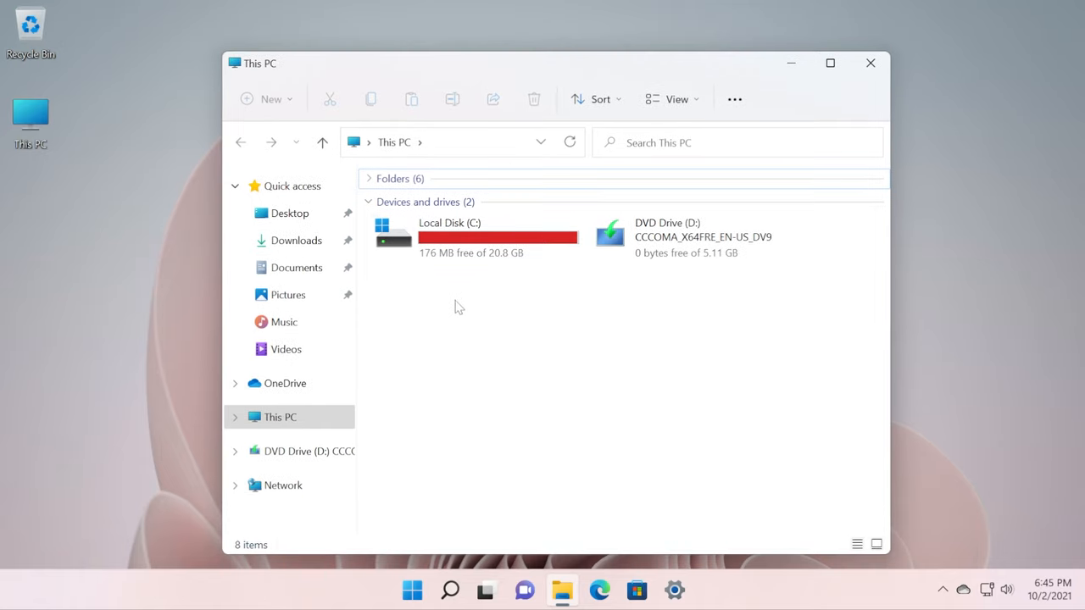
left_click(474, 237)
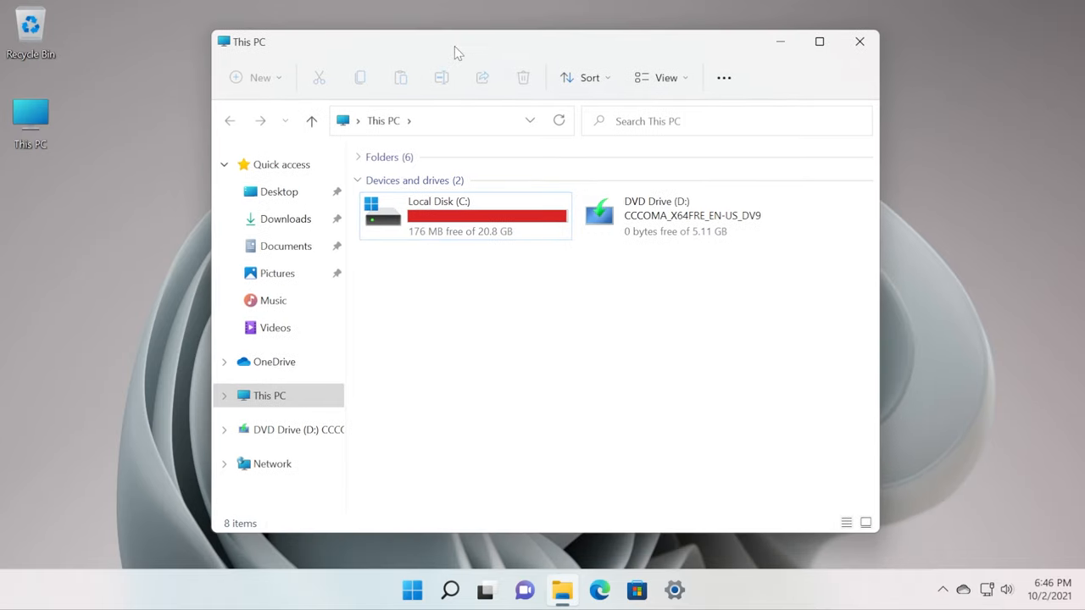
mouse_move(440, 302)
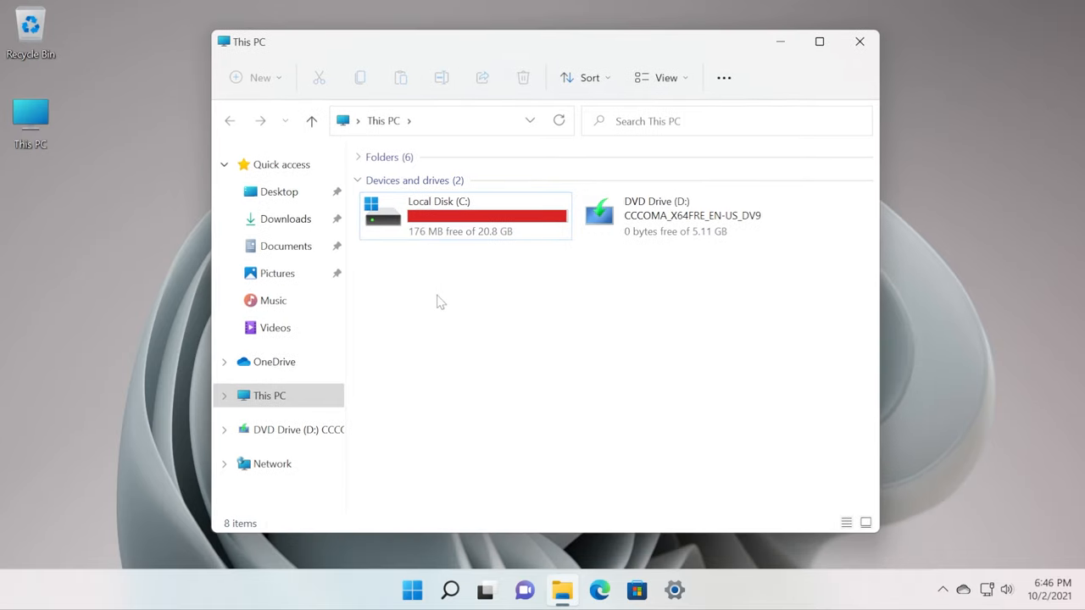
mouse_move(434, 197)
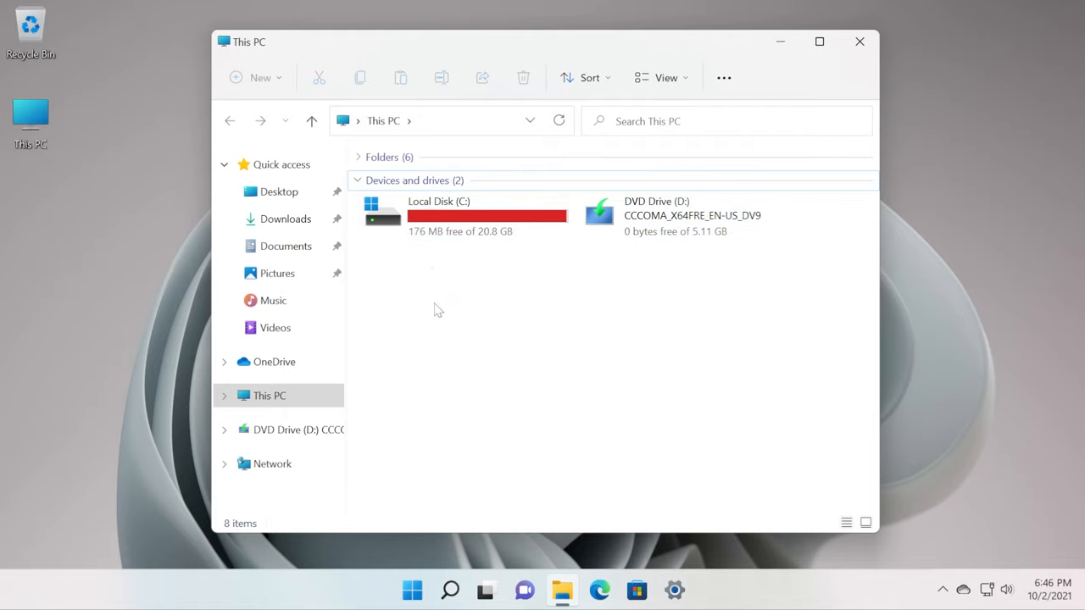
left_click(465, 216)
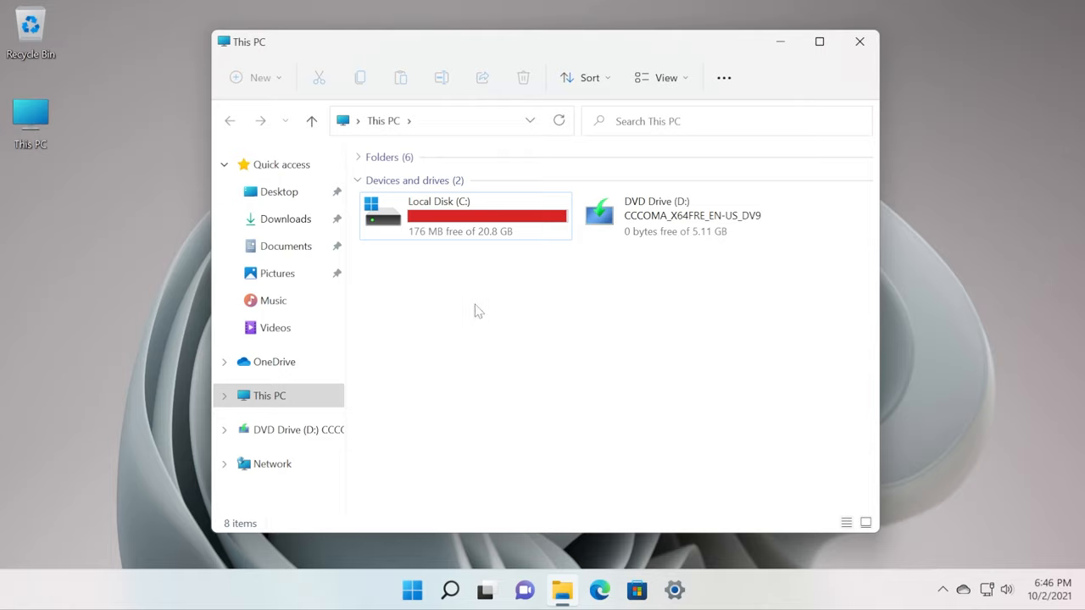
mouse_move(448, 285)
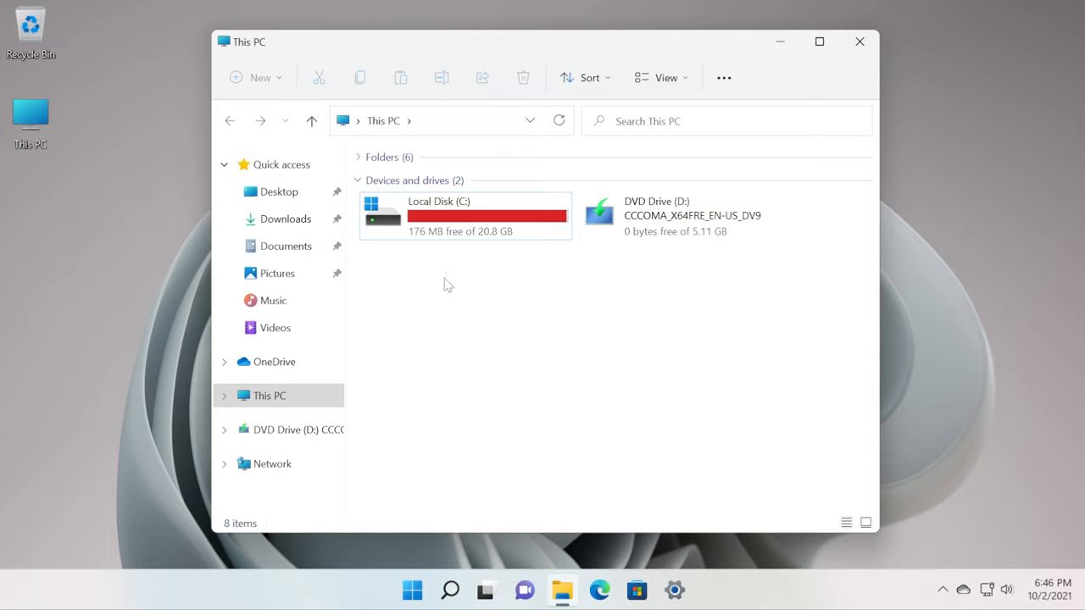
mouse_move(486, 314)
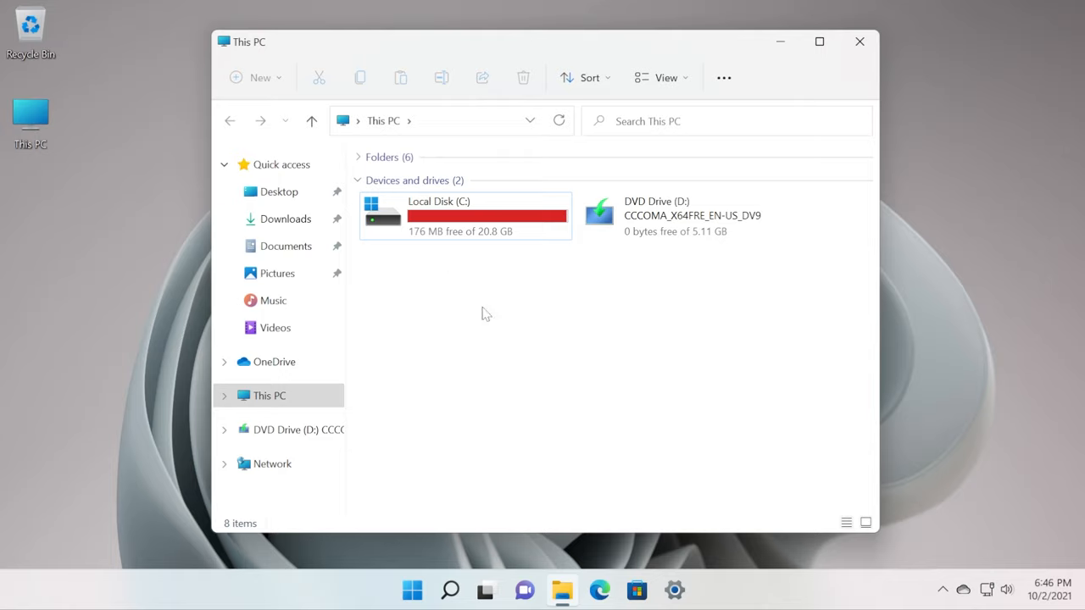
mouse_move(907, 40)
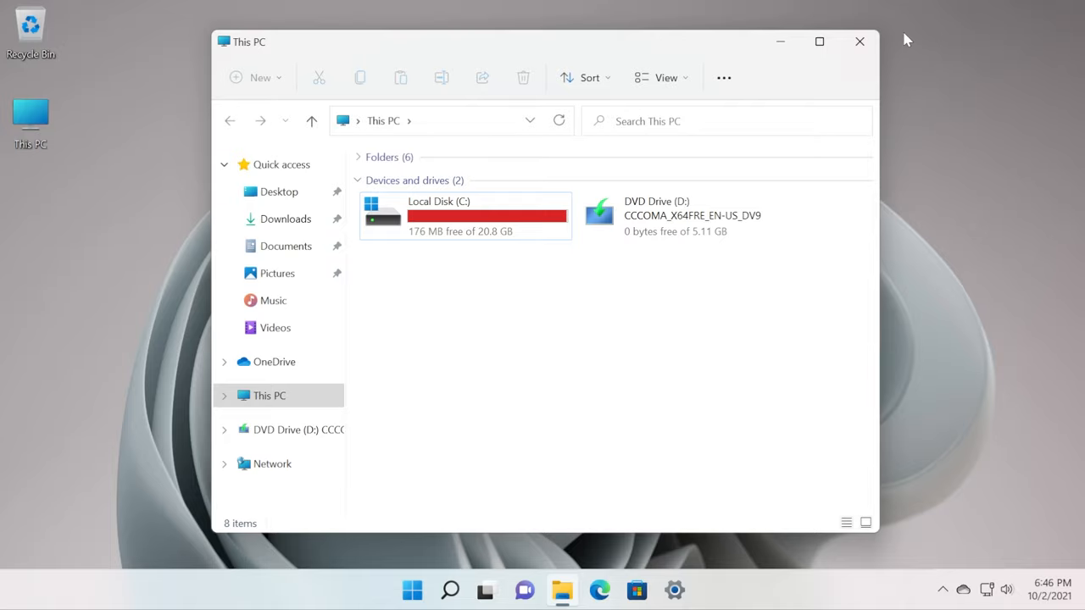
Launch Settings from taskbar search, recentre its window, and scroll the System page to Storage.
left_click(450, 590)
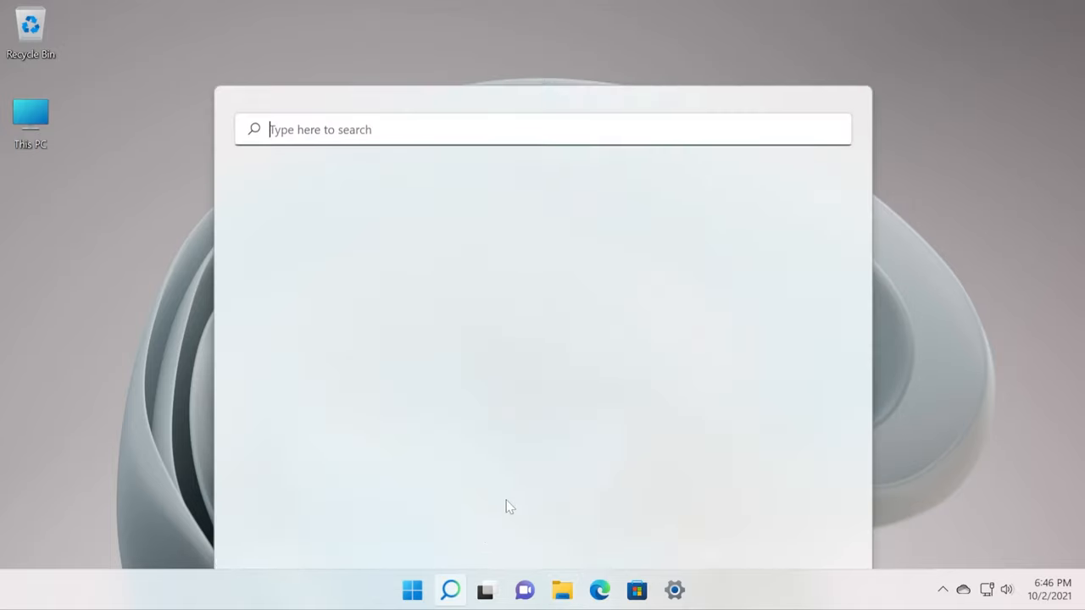
type("settings")
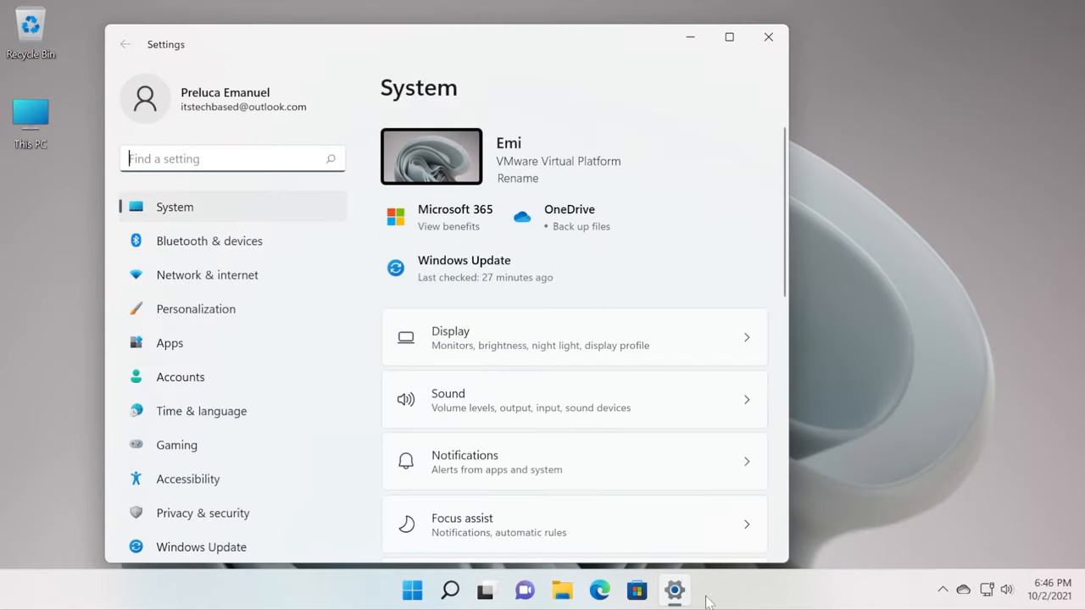
left_click(449, 590)
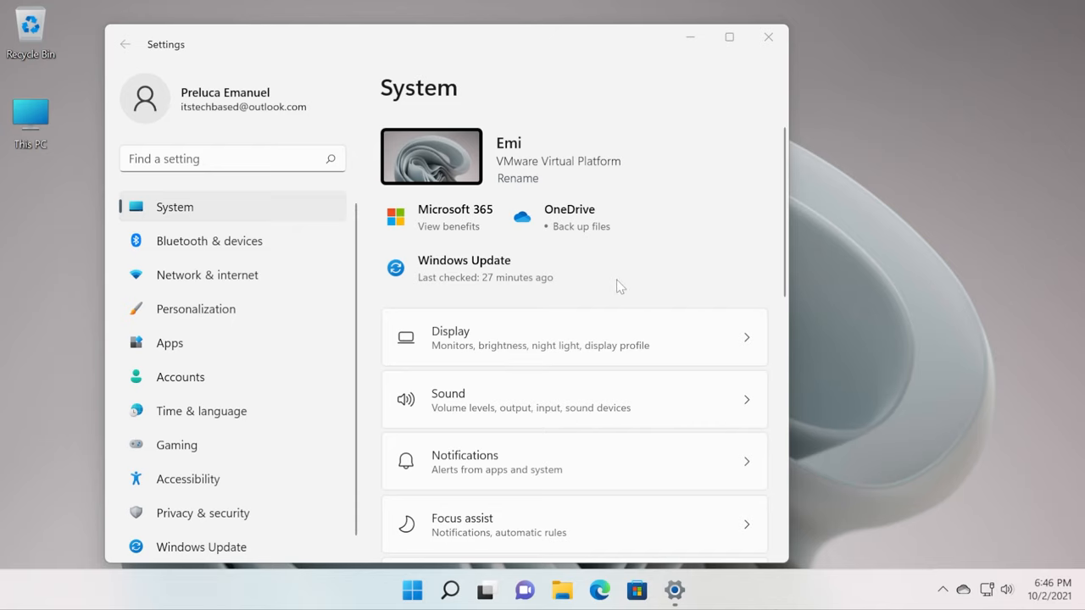
left_click_drag(445, 44, 526, 23)
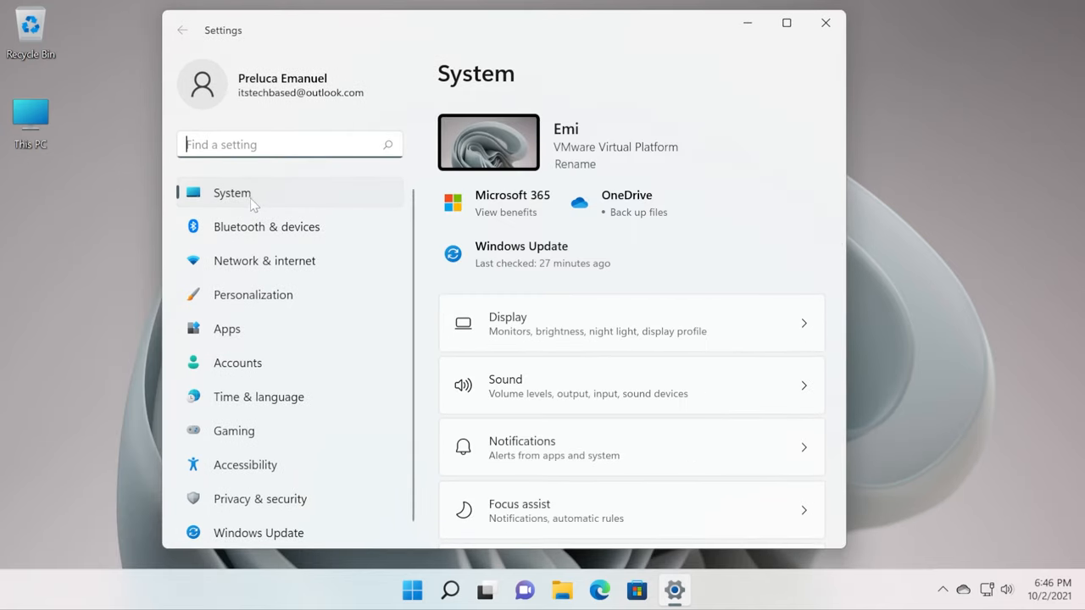
scroll("down", 3)
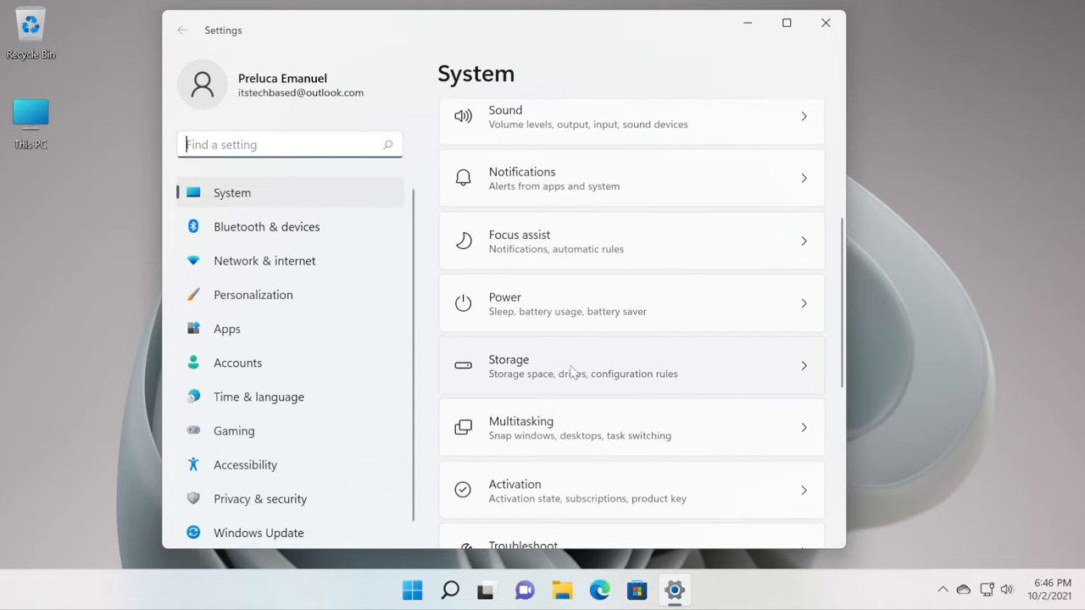
Open Storage to view Local Disk (C:) with 20.6 GB used and 177 MB free.
left_click(631, 366)
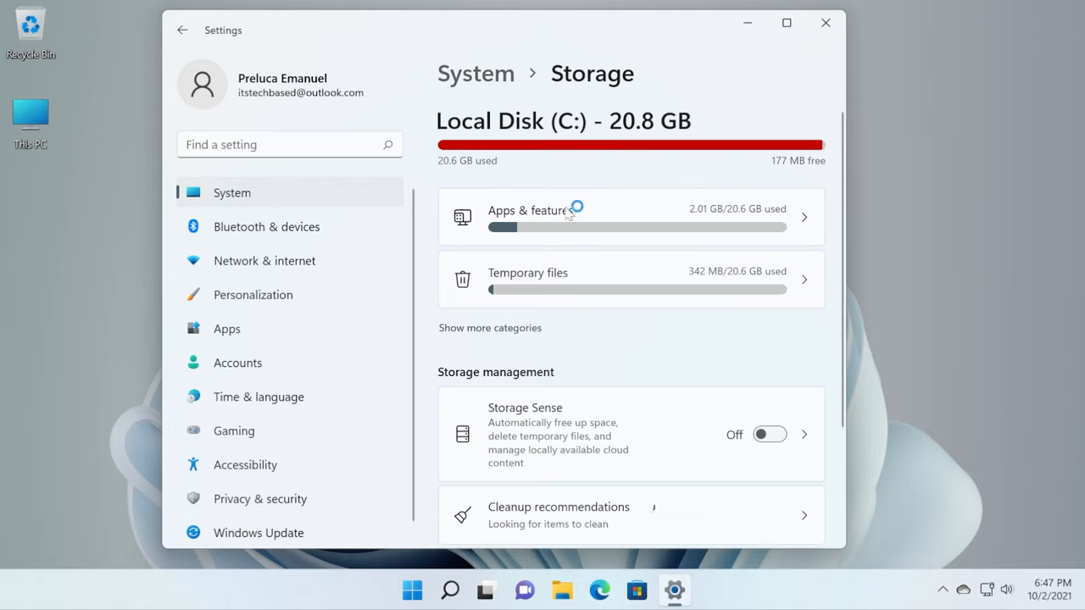
mouse_move(734, 227)
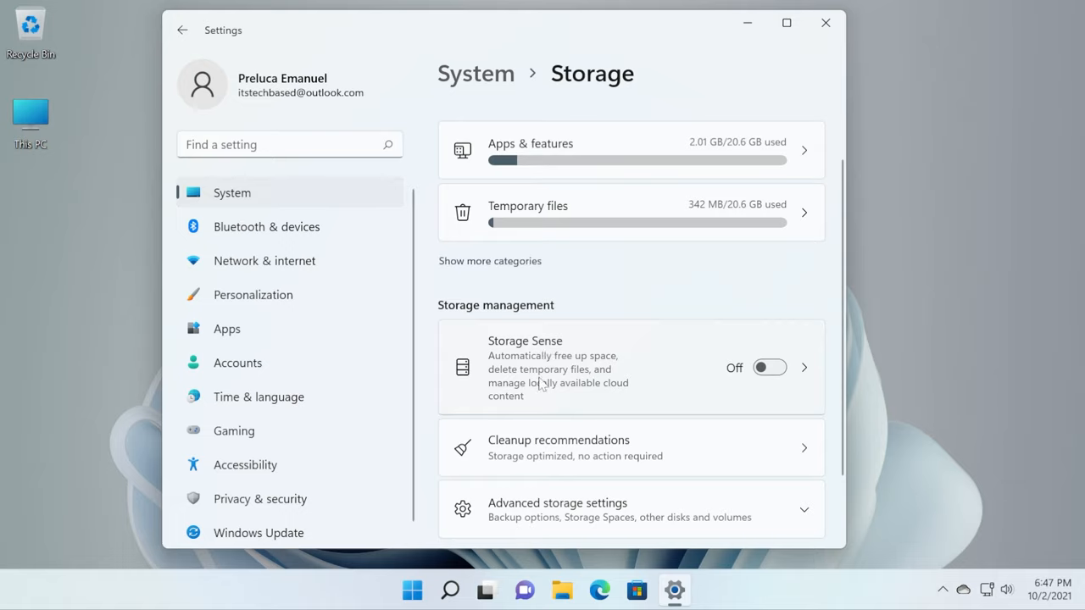
mouse_move(563, 398)
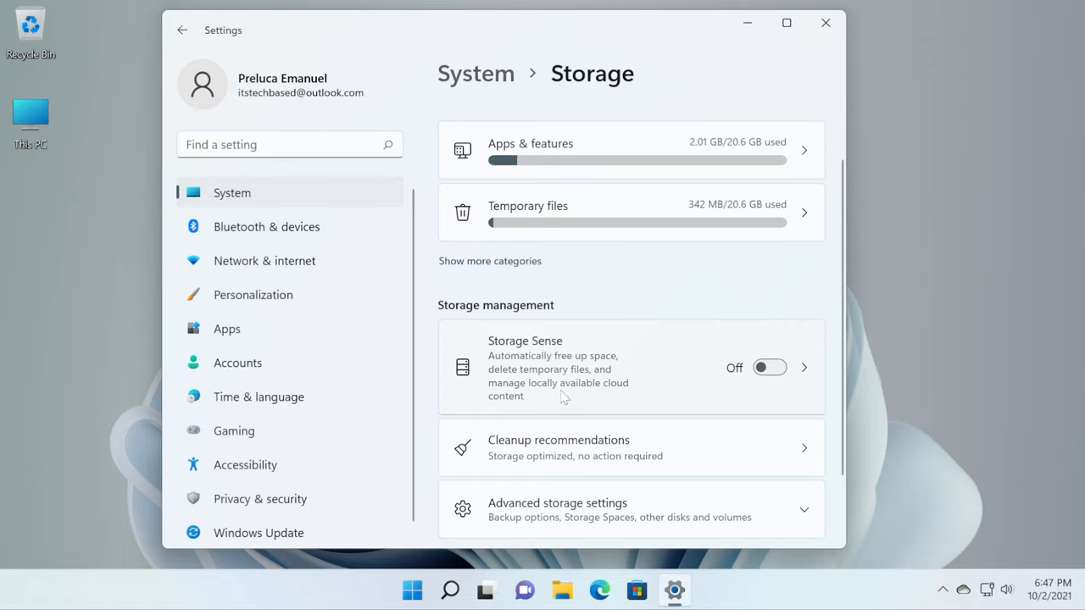
mouse_move(768, 368)
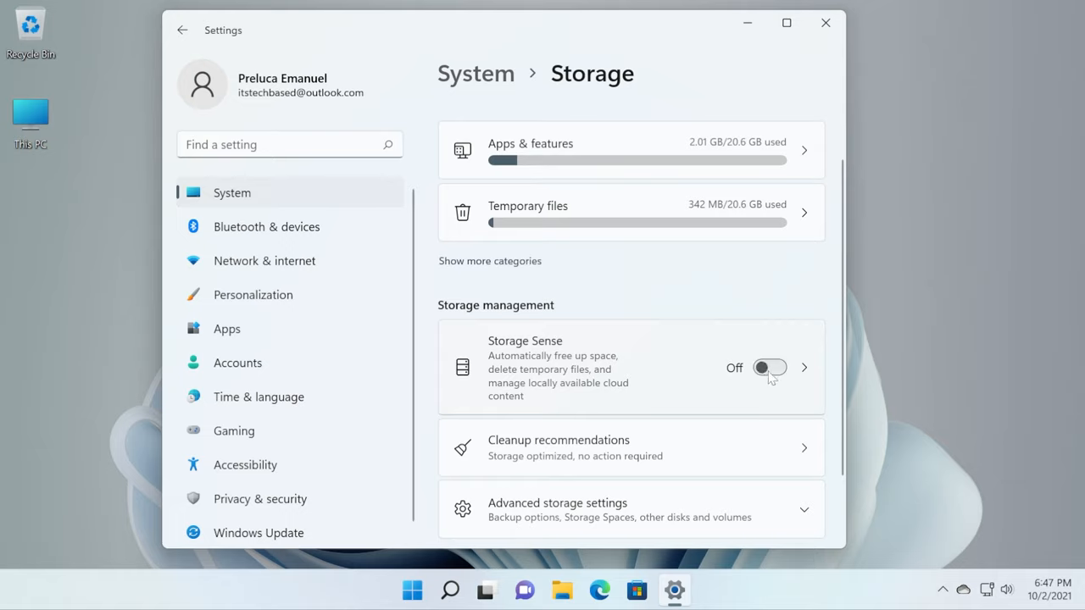
mouse_move(597, 386)
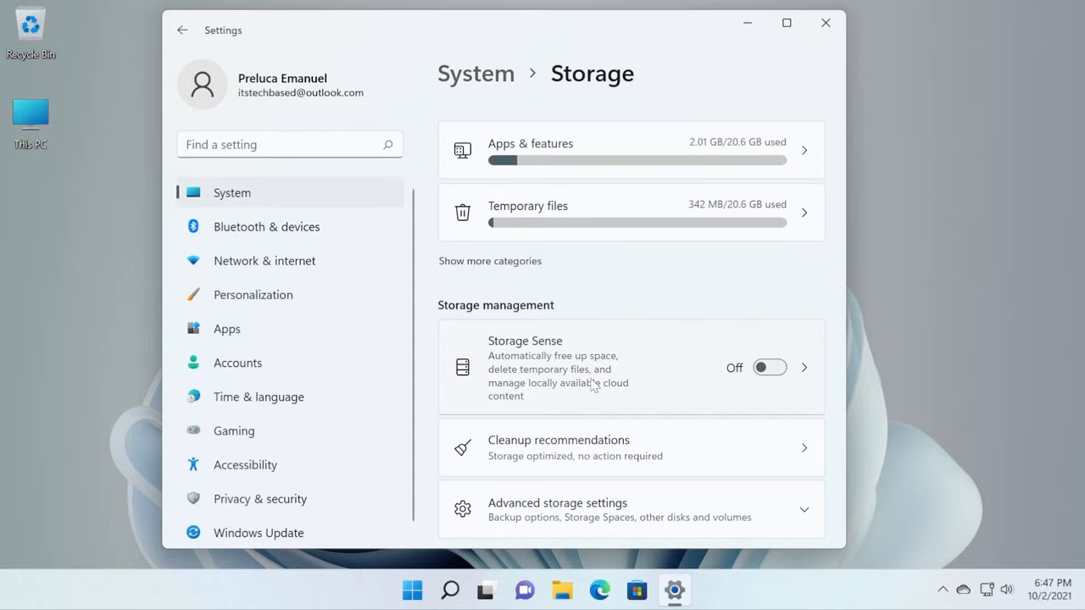
scroll("up", 3)
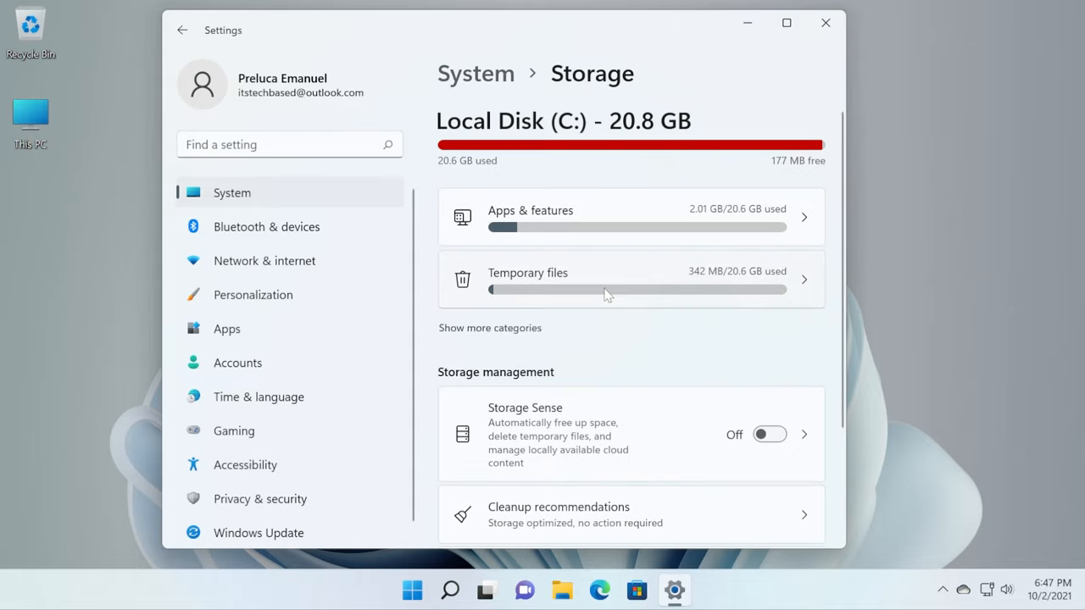
mouse_move(687, 282)
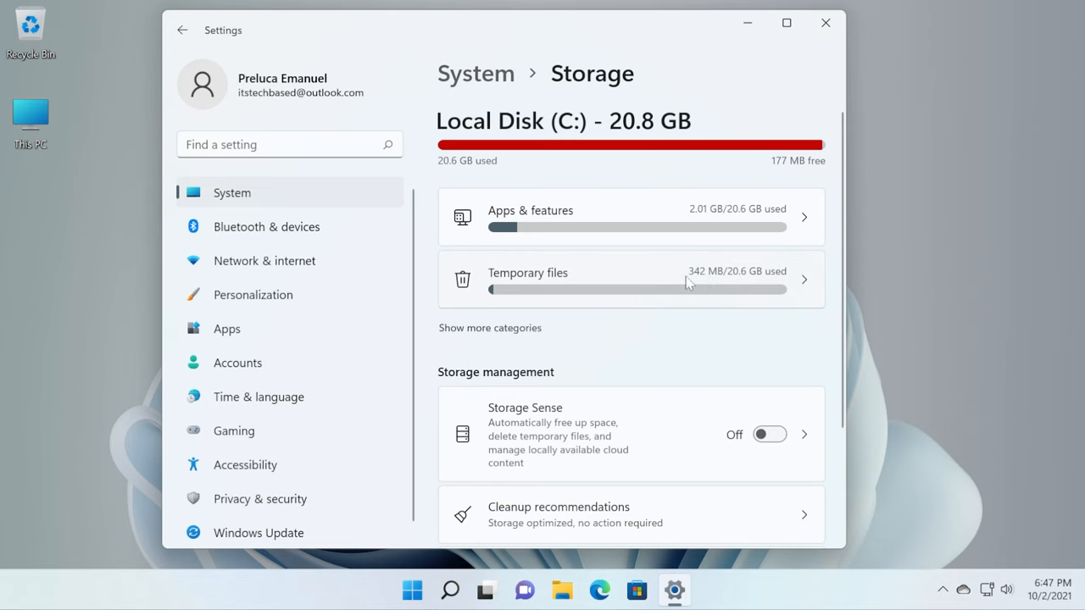
Browse the Temporary files categories and inspect the Downloads folder before returning to the list.
left_click(631, 279)
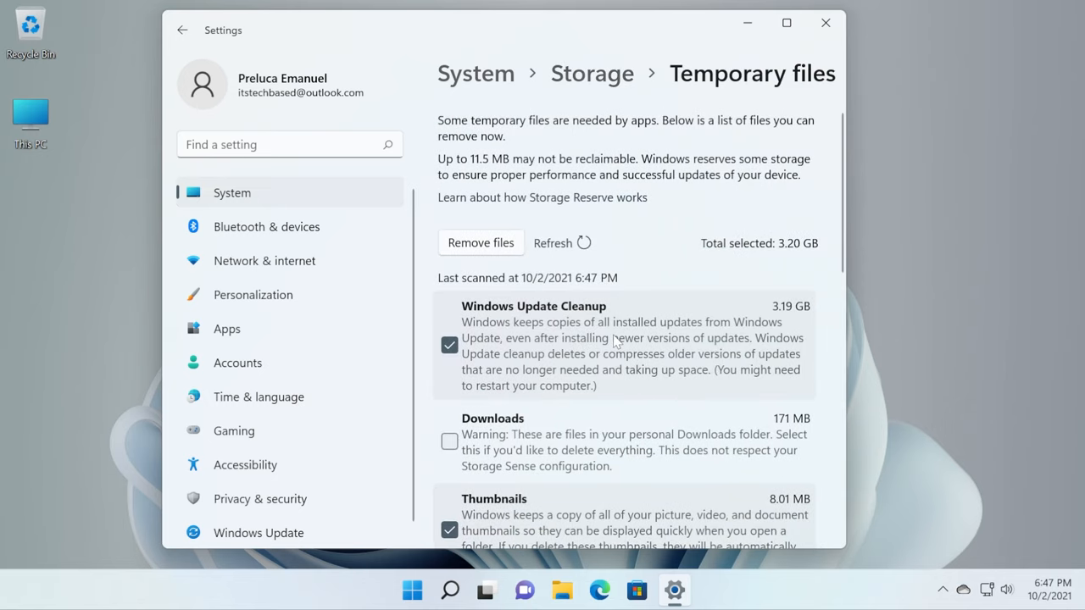
mouse_move(653, 324)
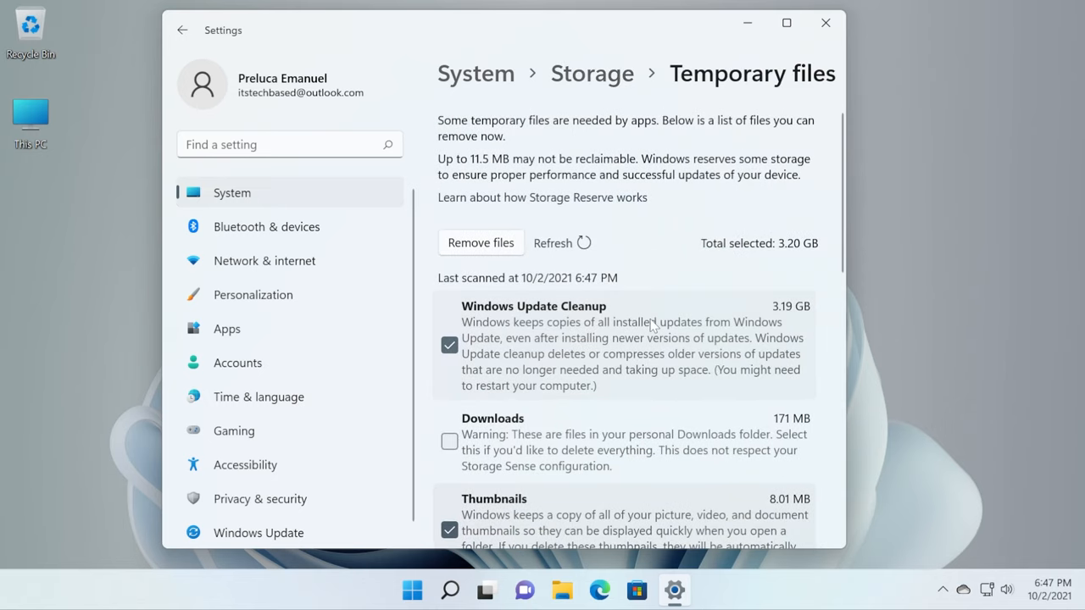
scroll("down", 3)
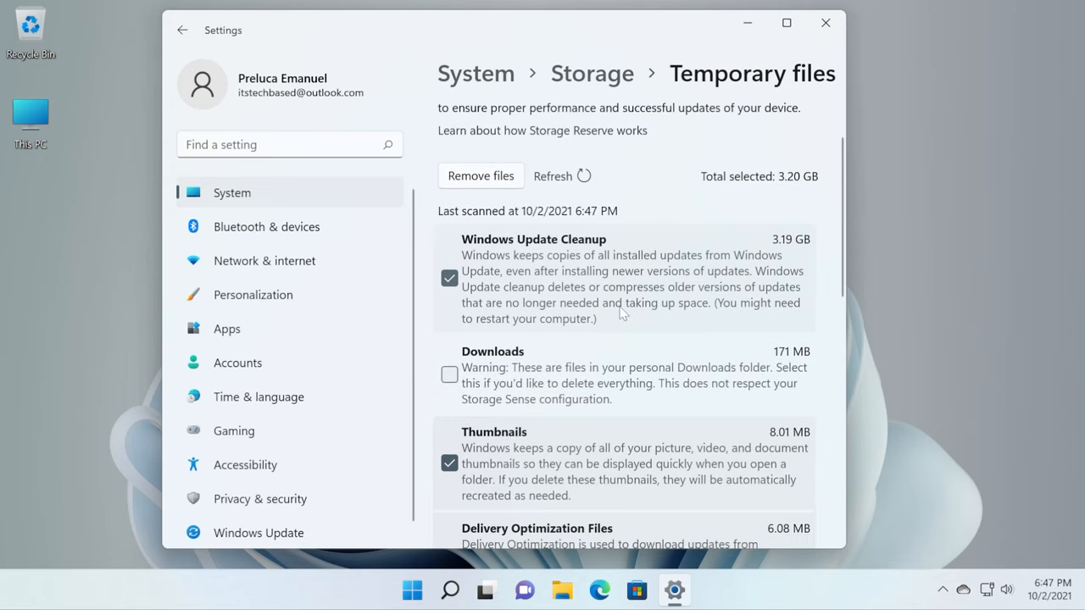
scroll("down", 3)
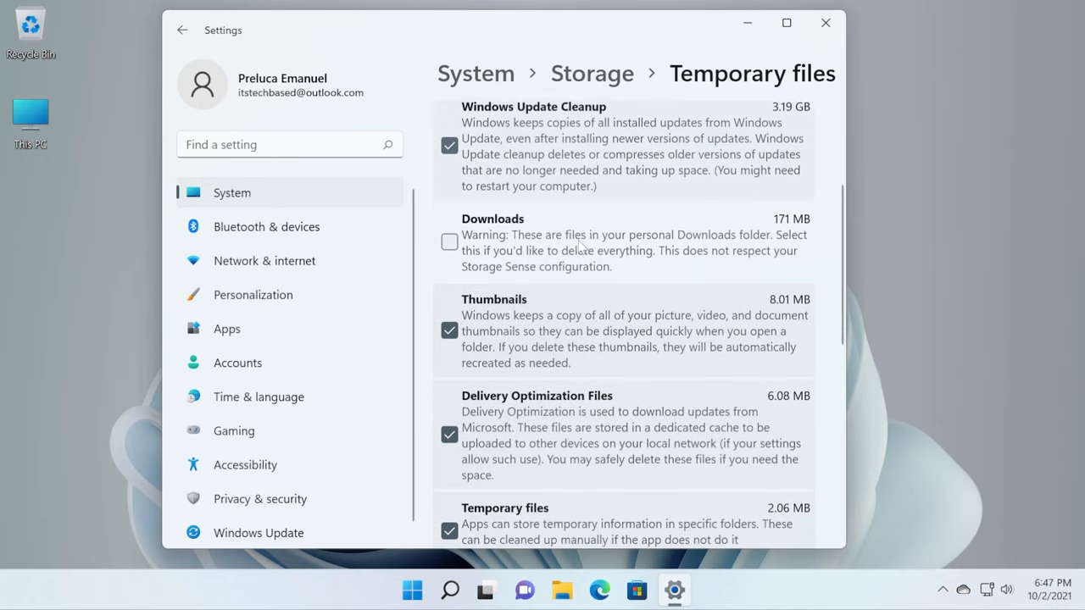
scroll("down", 3)
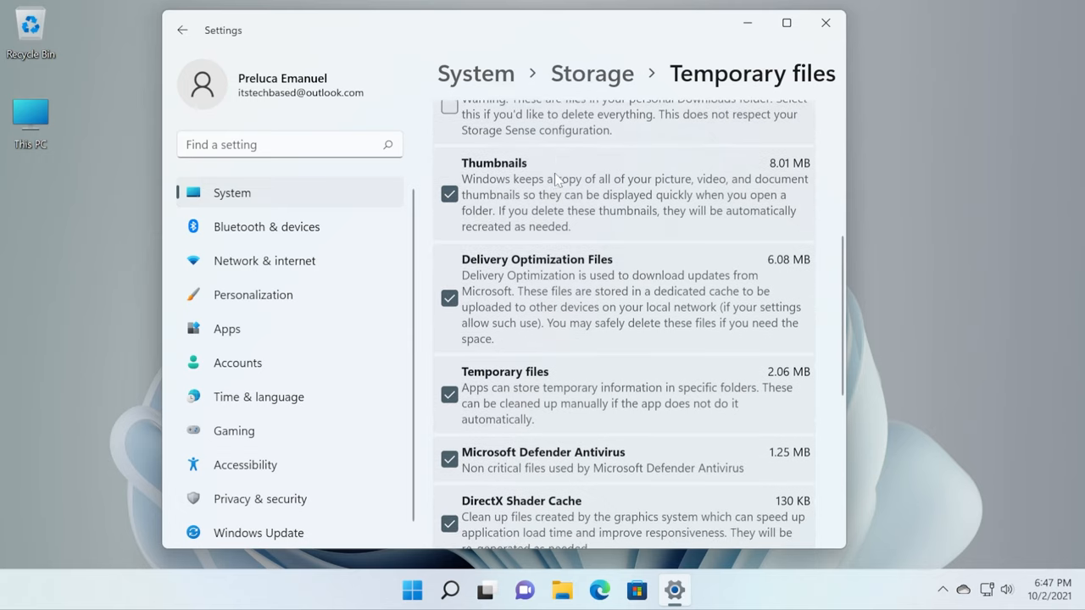
scroll("down", 3)
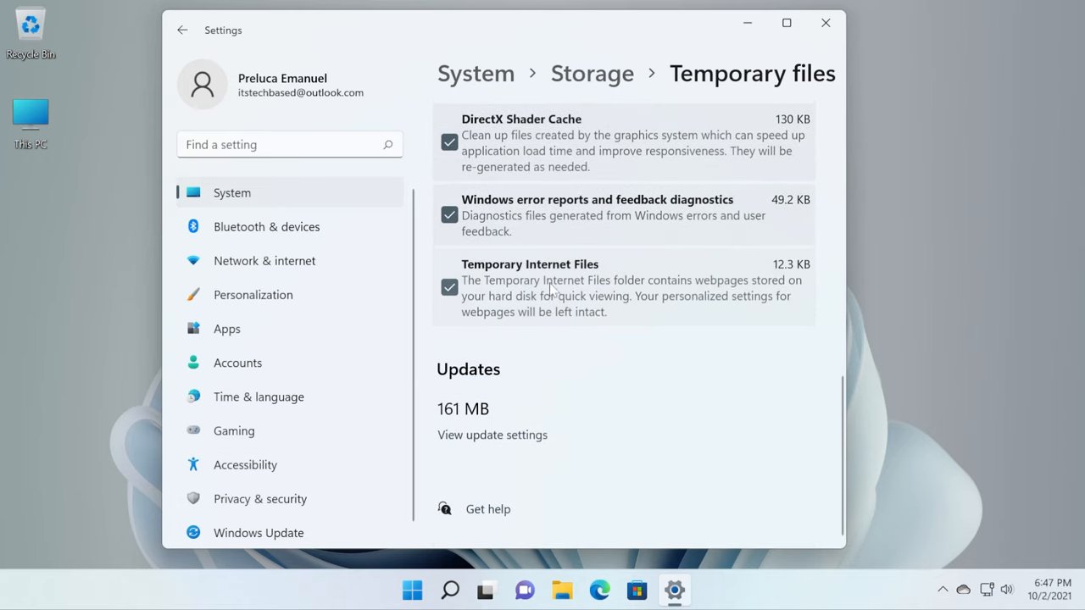
scroll("up", 3)
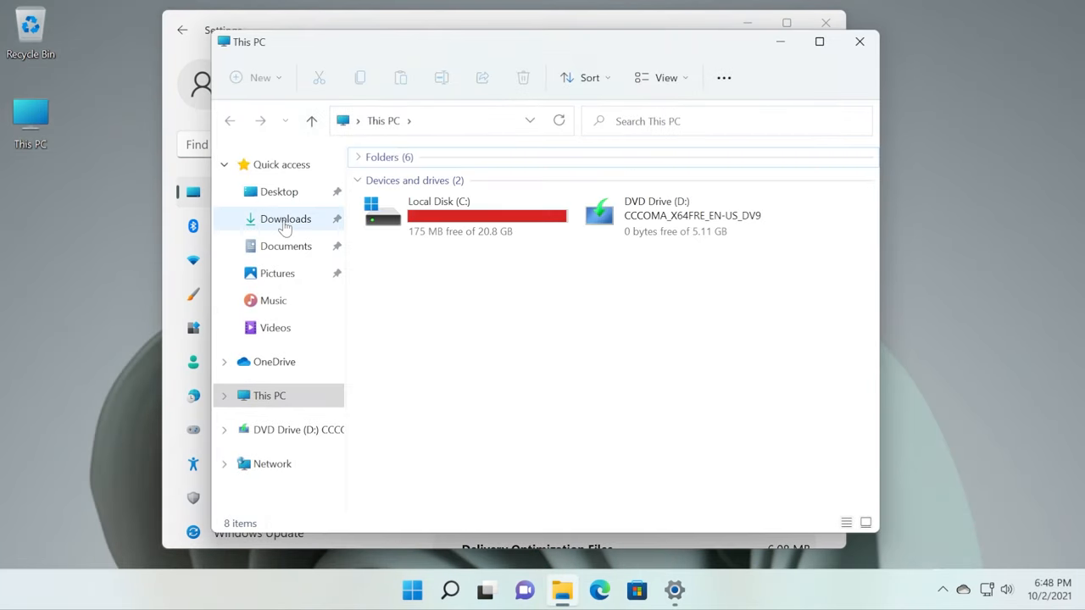
left_click(285, 219)
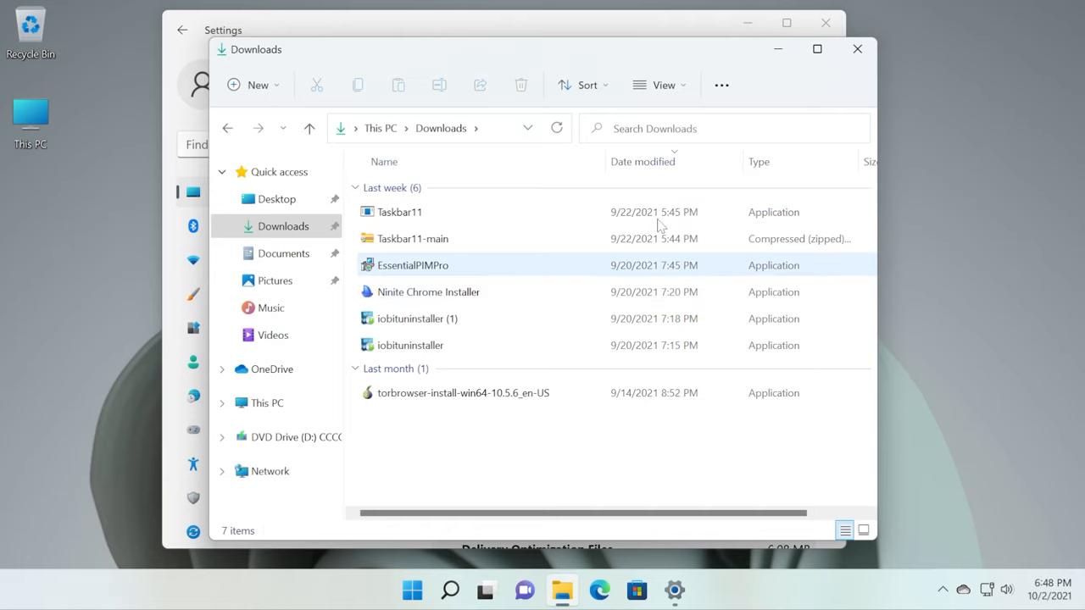
left_click(857, 49)
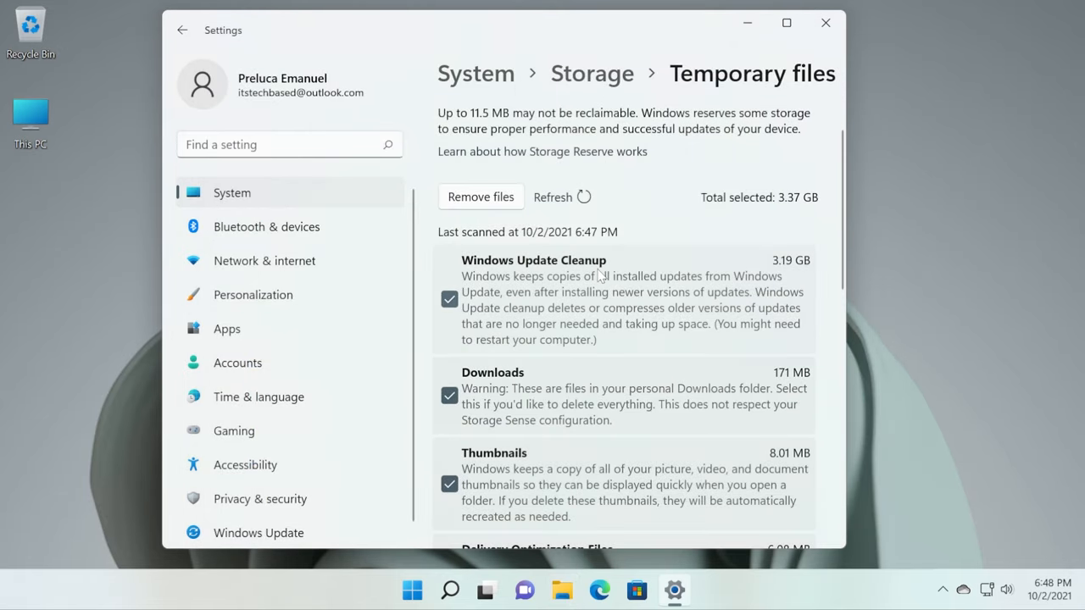
scroll("down", 3)
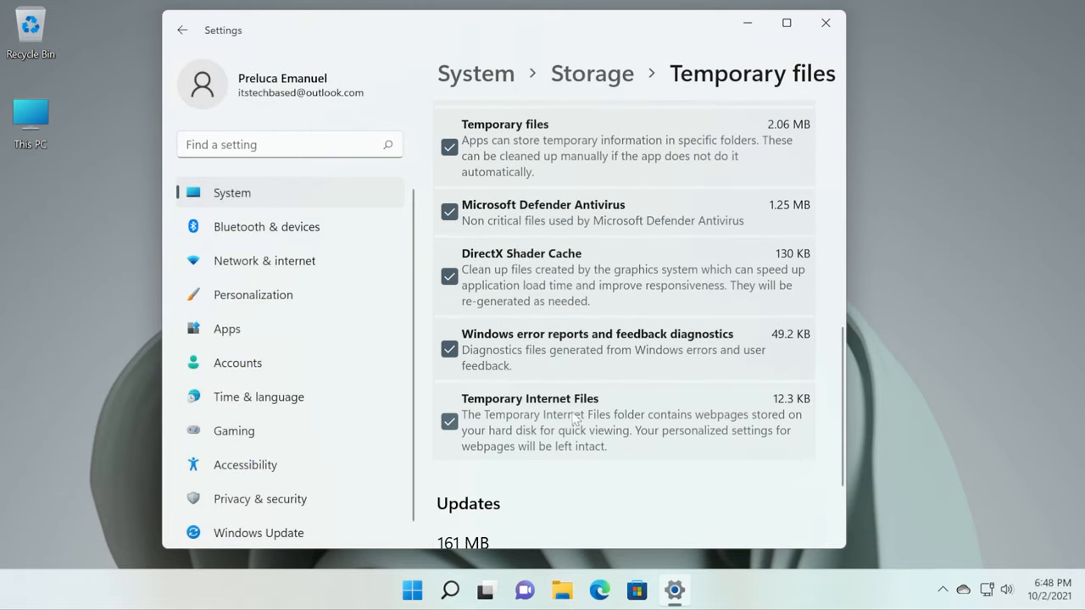
mouse_move(534, 437)
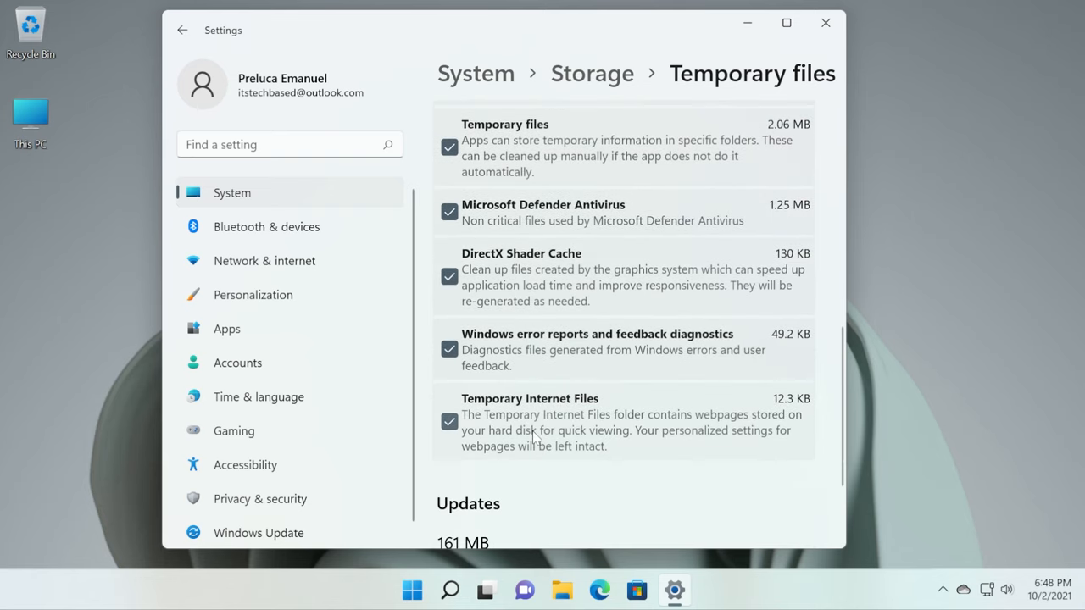
scroll("up", 3)
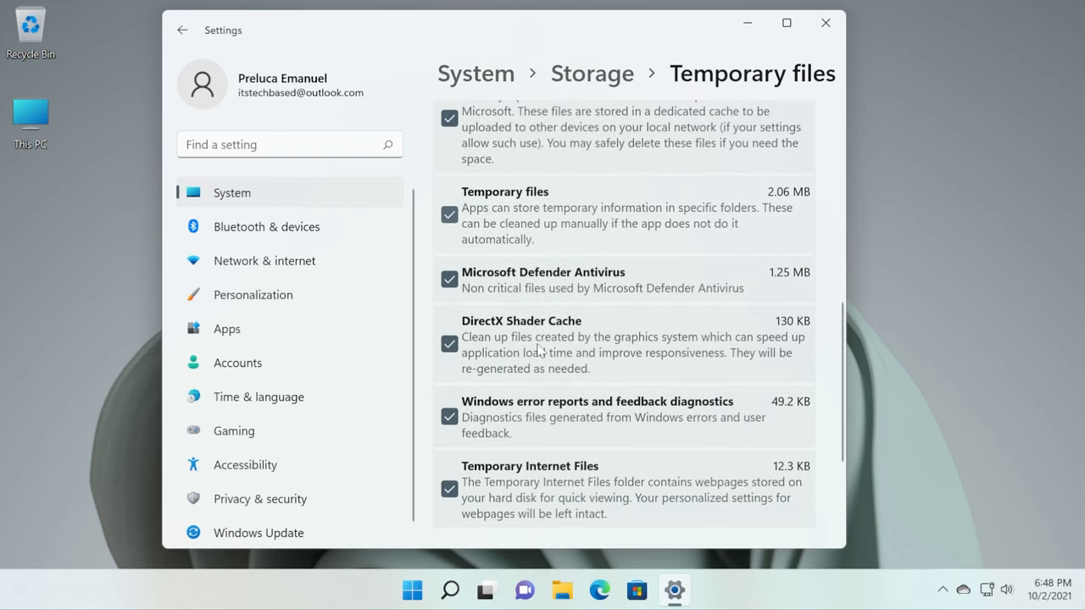
scroll("up", 3)
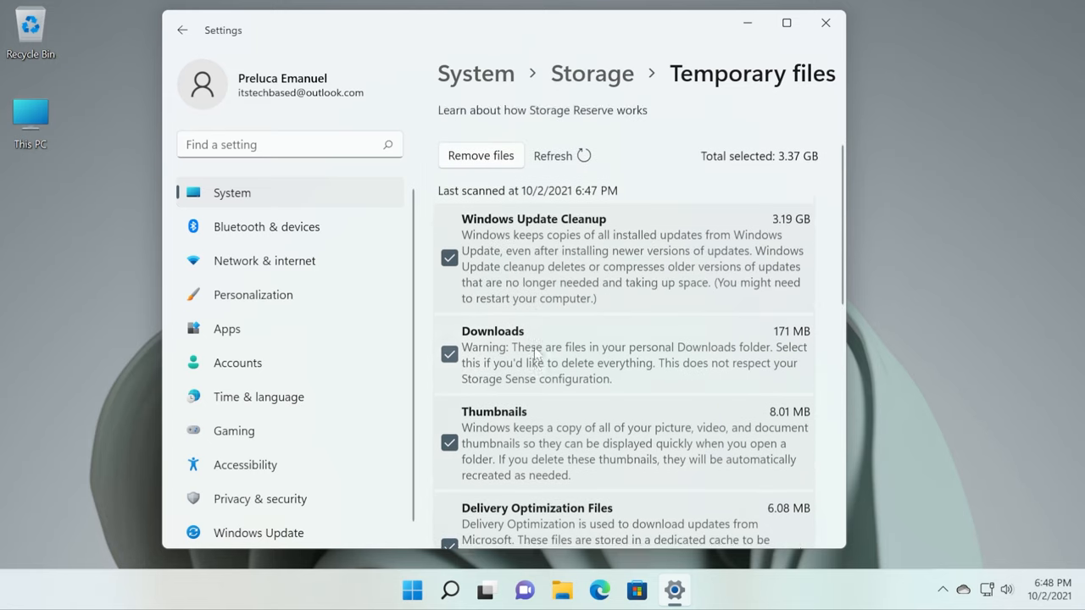
scroll("up", 3)
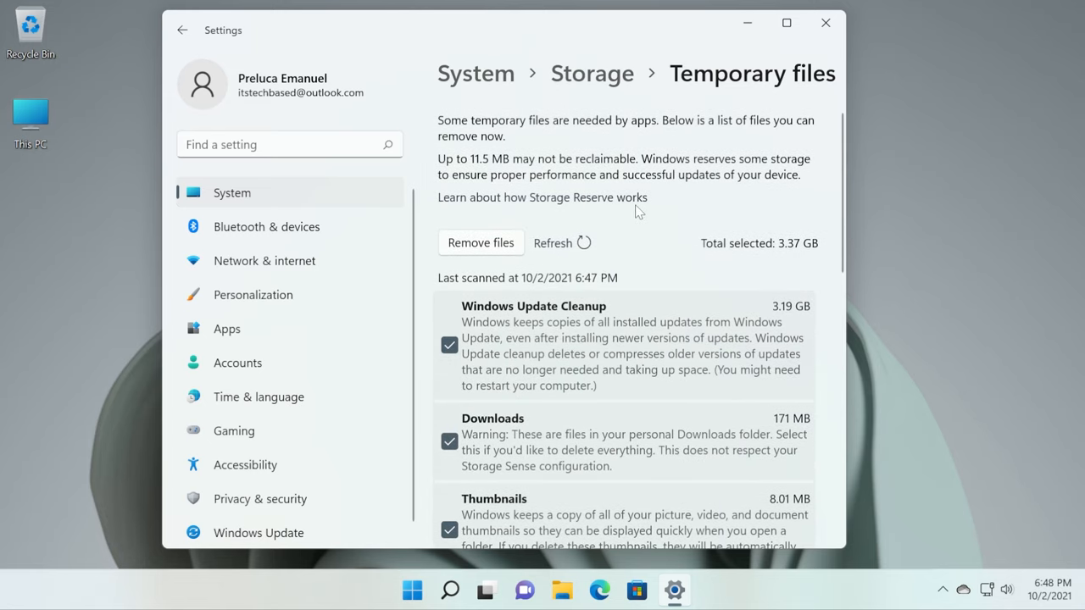
mouse_move(481, 242)
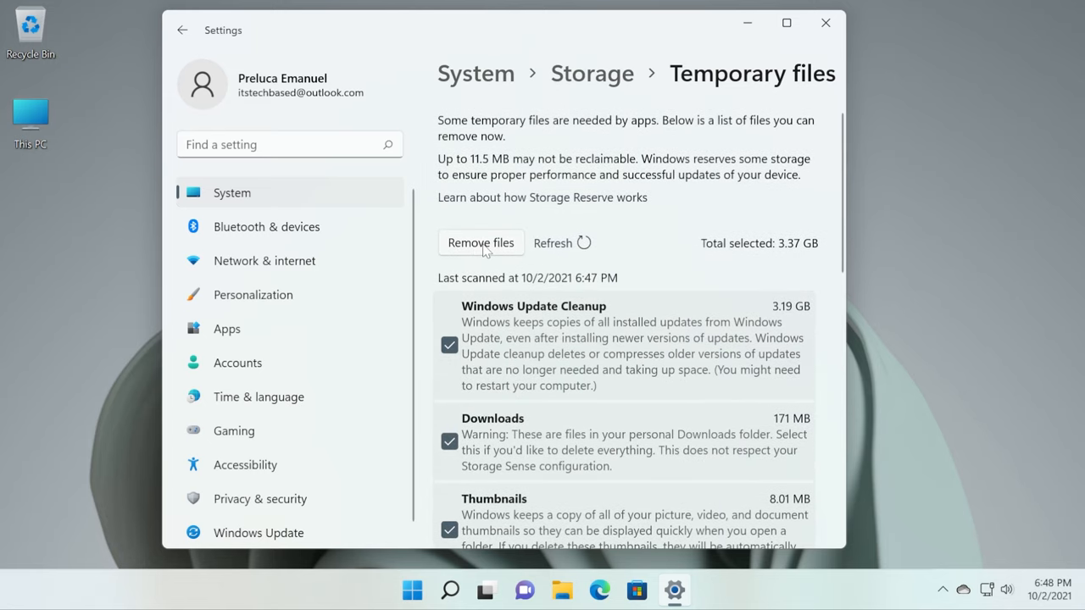
Remove the 3.37 GB of checked temporary files, starting with Windows Update Cleanup.
left_click(481, 242)
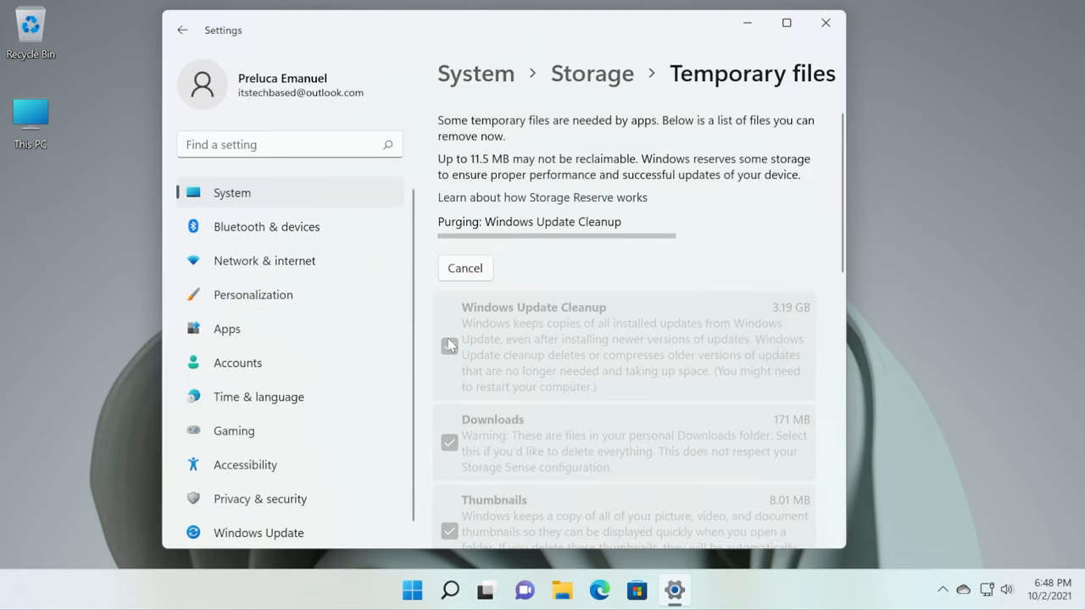
left_click(449, 345)
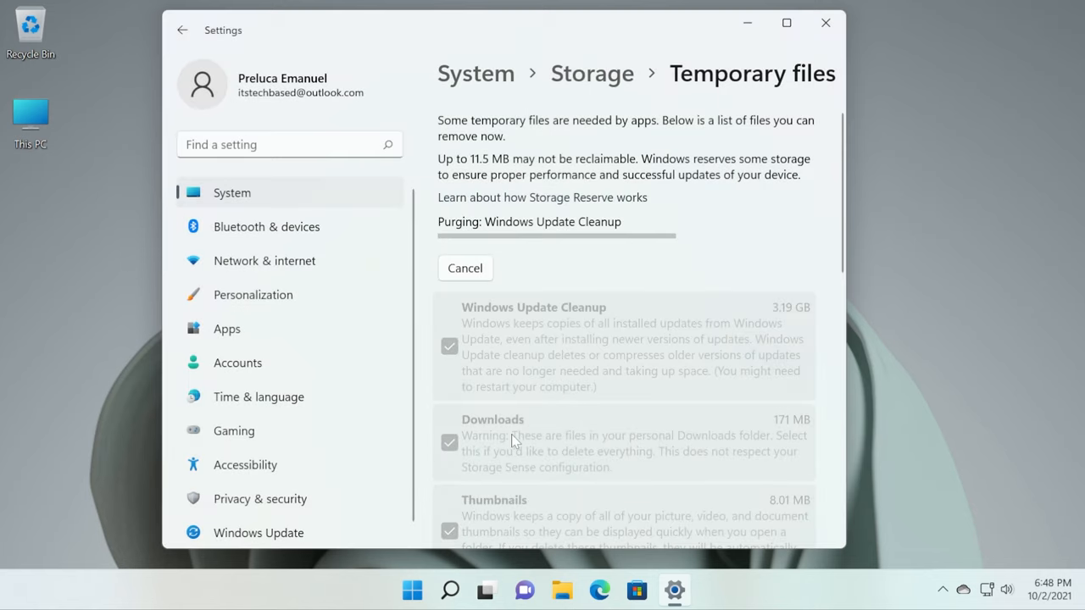
mouse_move(517, 432)
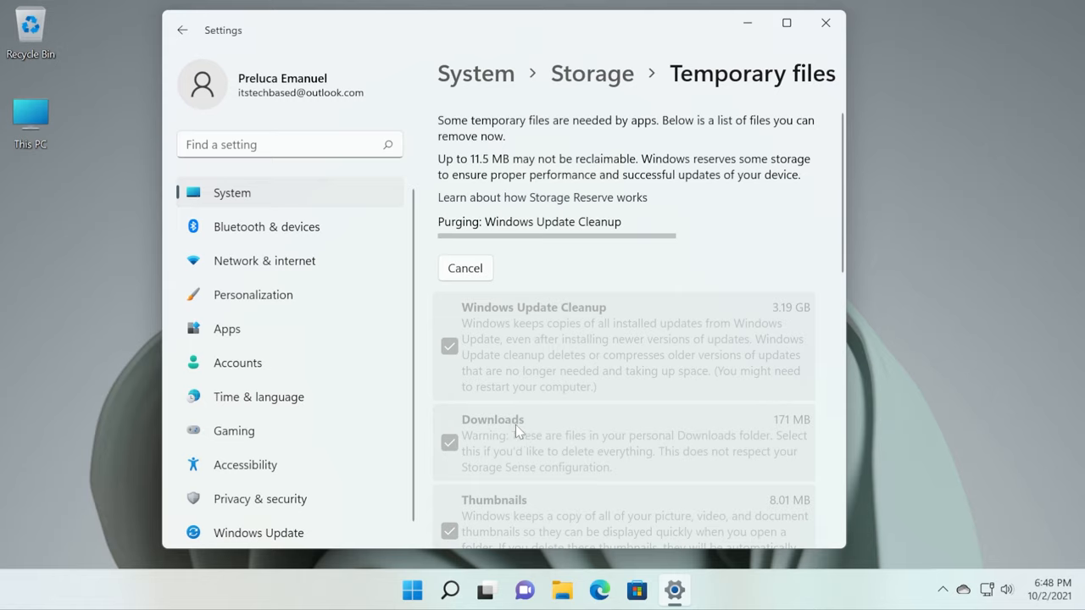
mouse_move(555, 432)
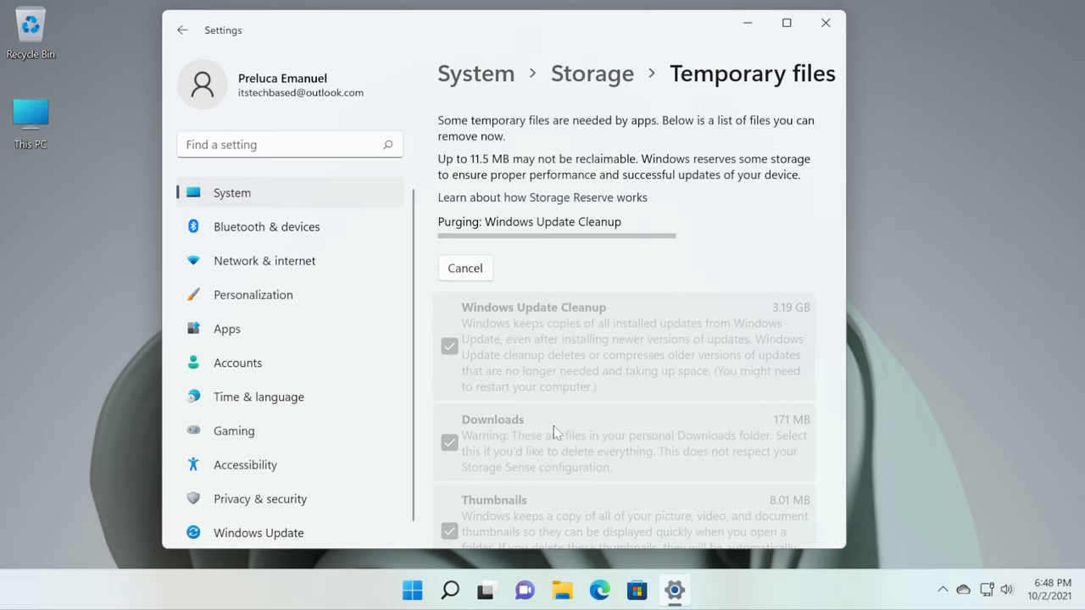
mouse_move(465, 233)
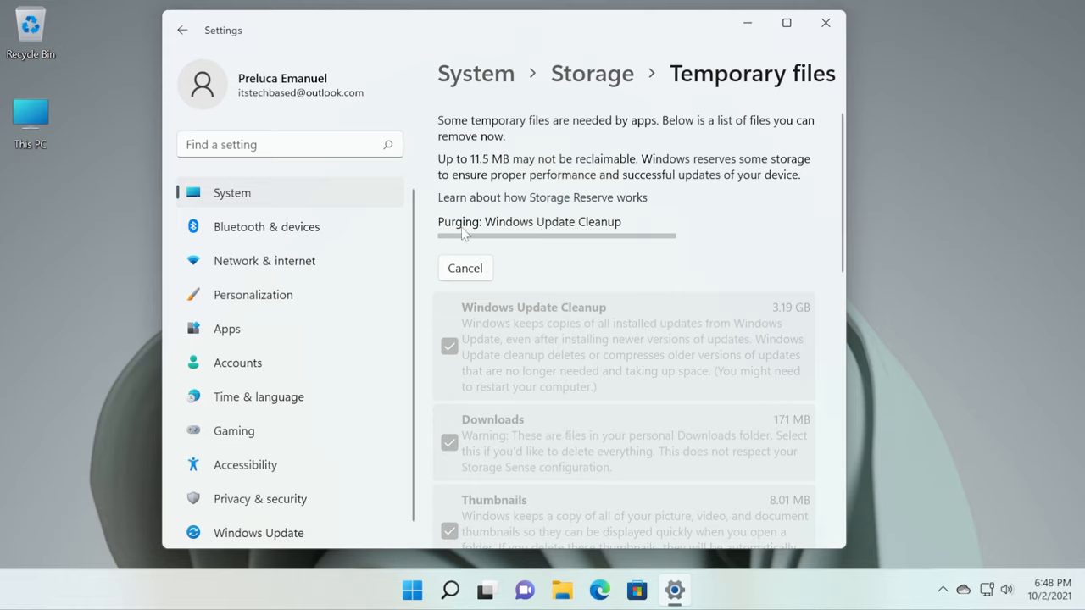
mouse_move(614, 396)
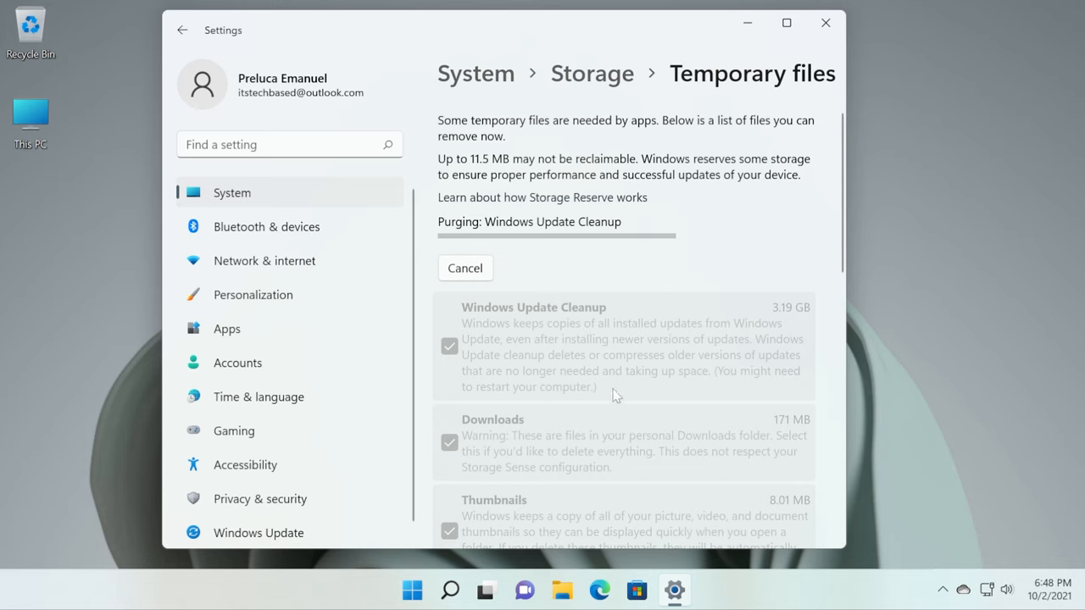
scroll("down", 3)
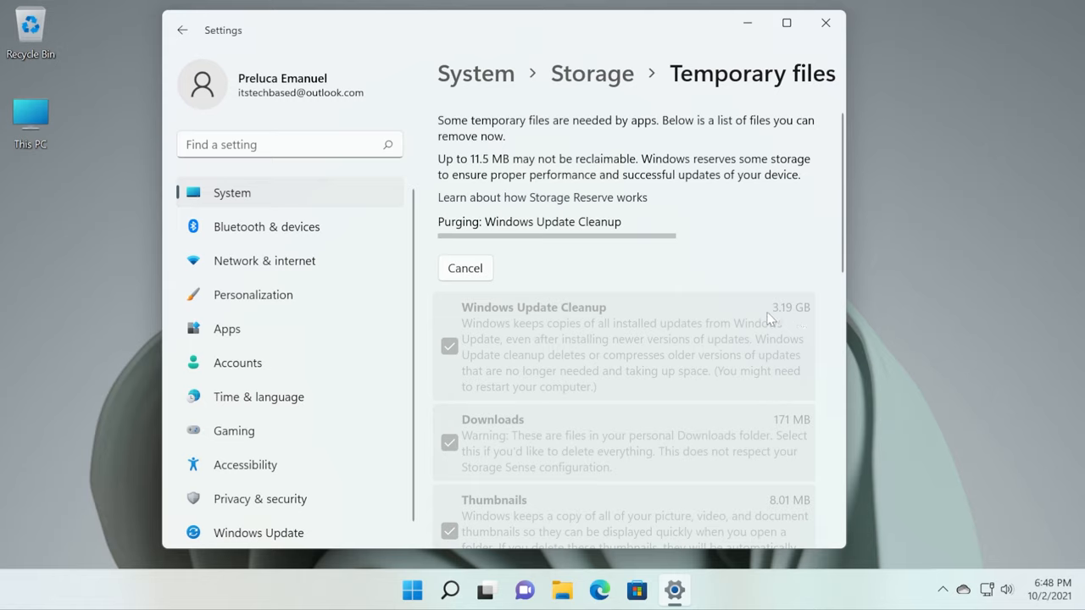
mouse_move(562, 338)
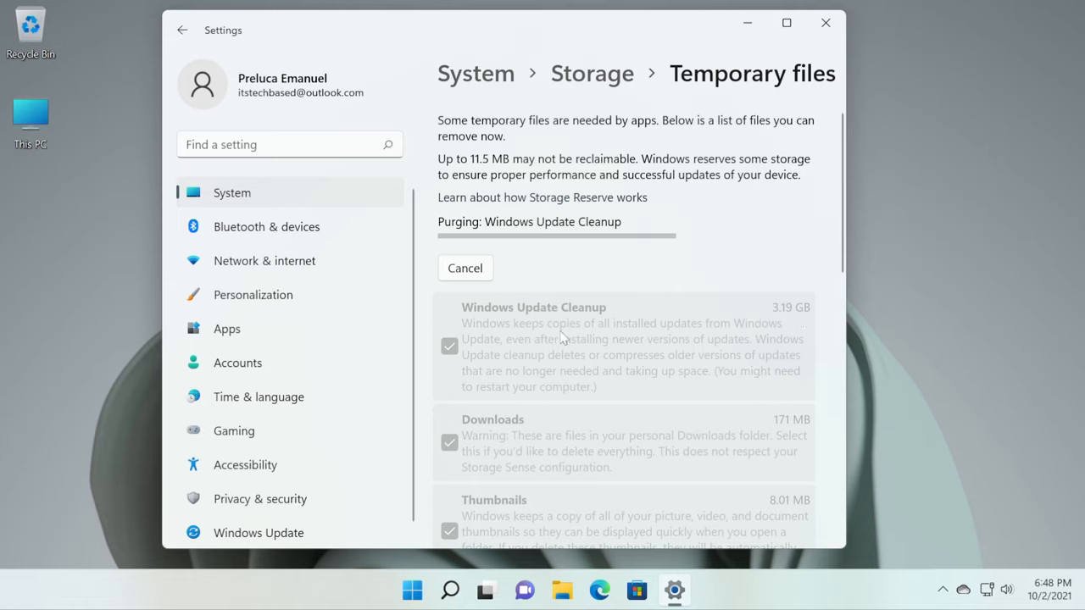
mouse_move(595, 344)
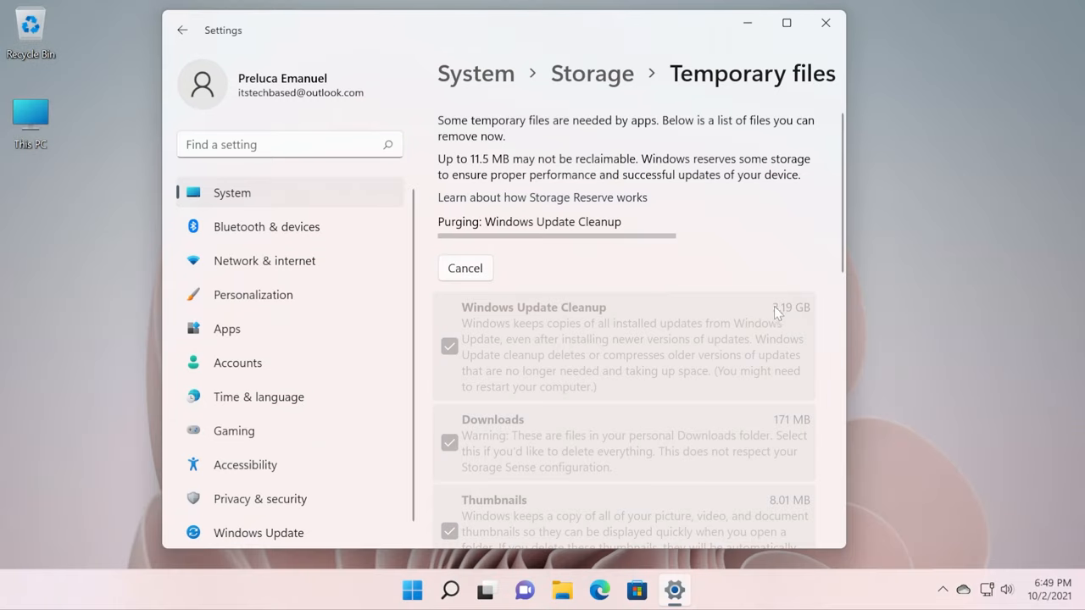
mouse_move(765, 307)
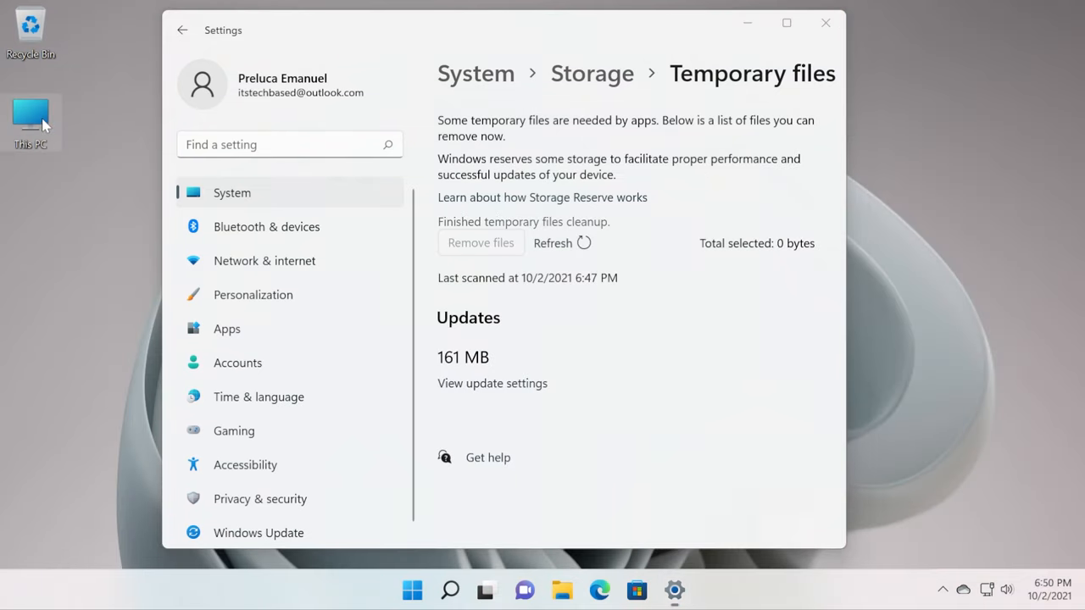
Check C: free space (1.20 GB) in This PC, close it, and return to Apps & features.
double_click(30, 117)
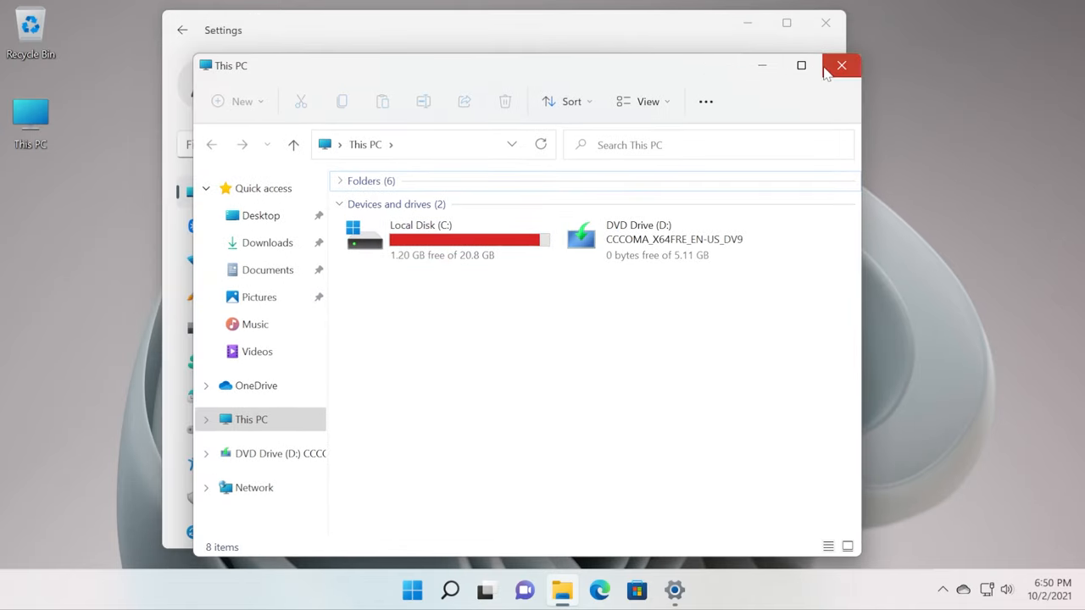
left_click(841, 65)
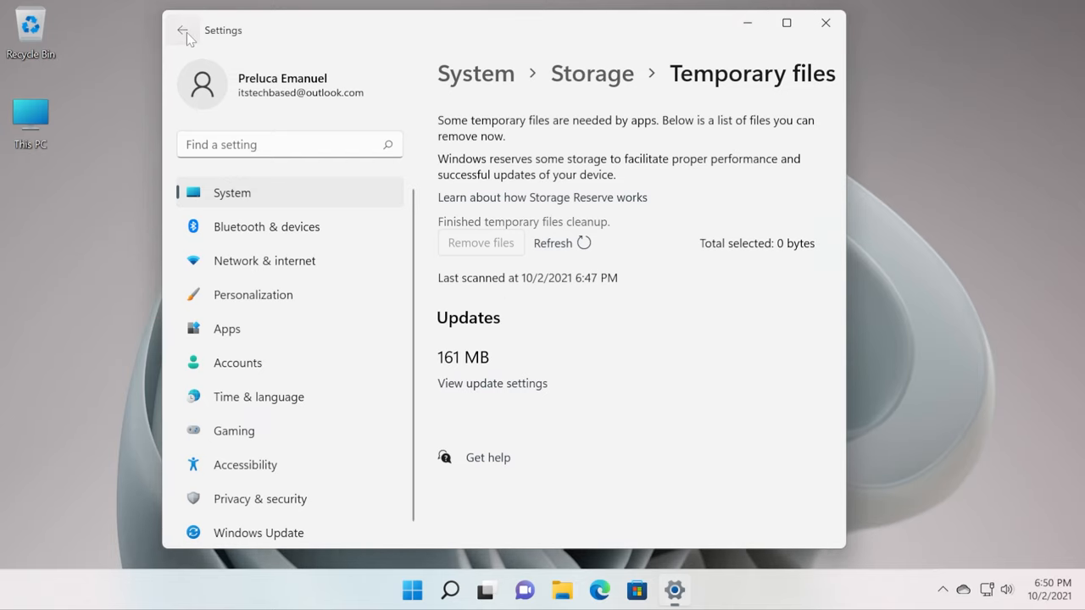
left_click(226, 329)
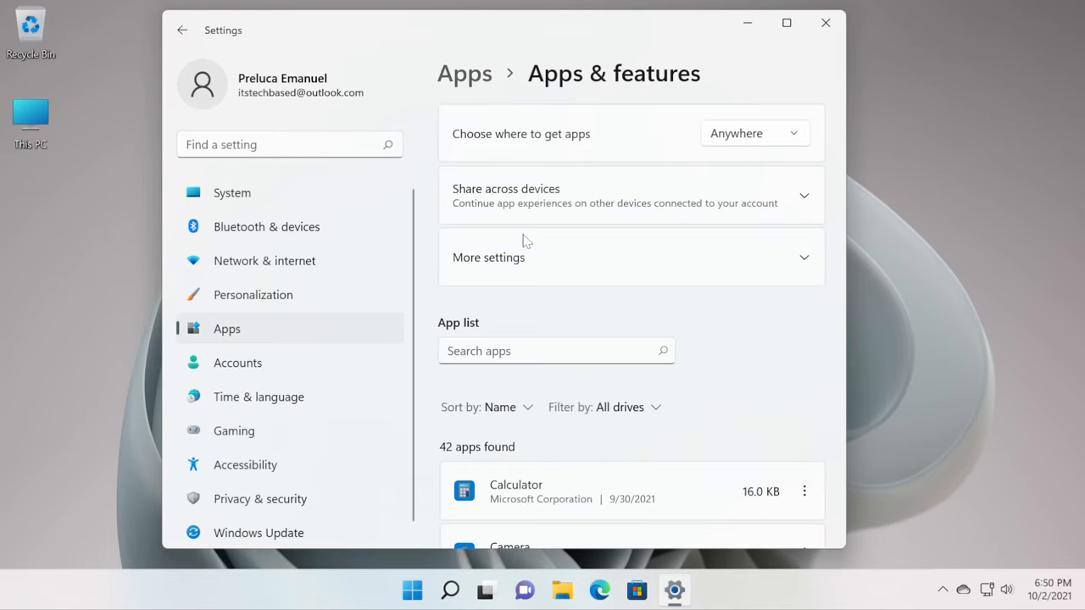
scroll("down", 3)
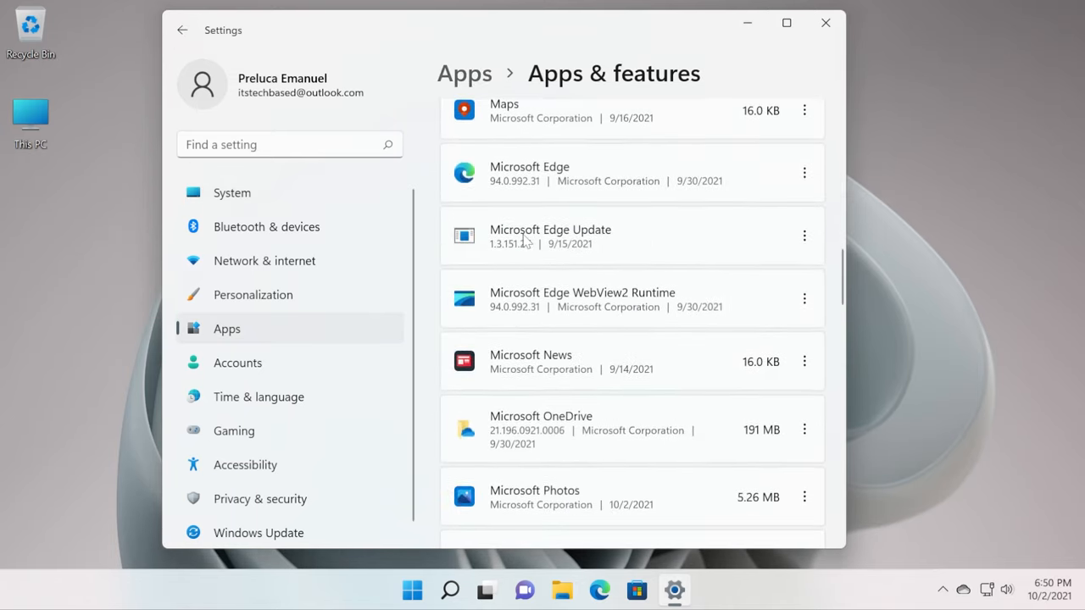
scroll("down", 3)
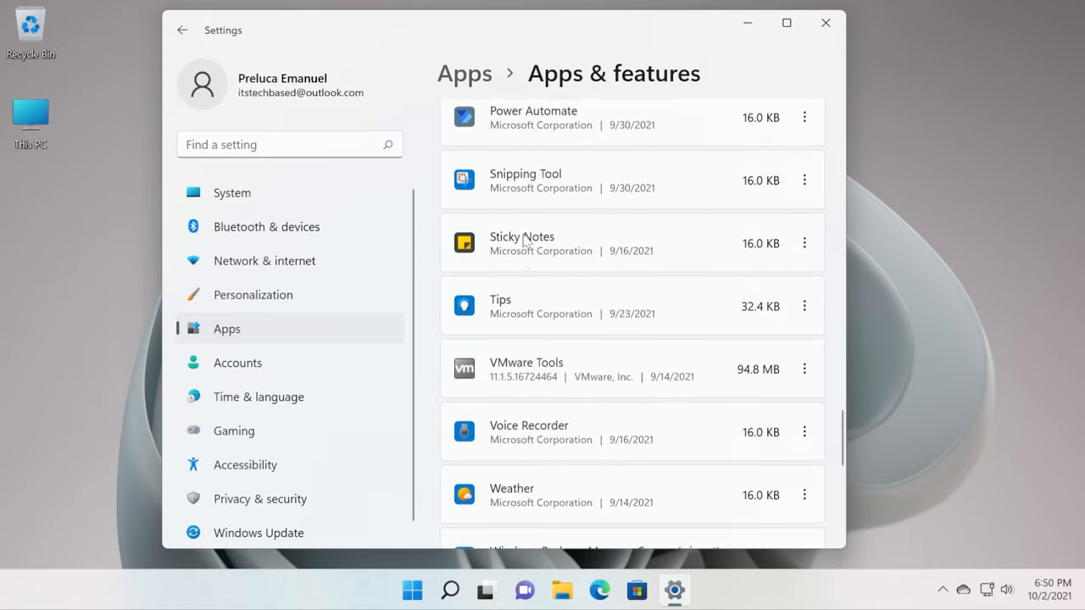
scroll("up", 3)
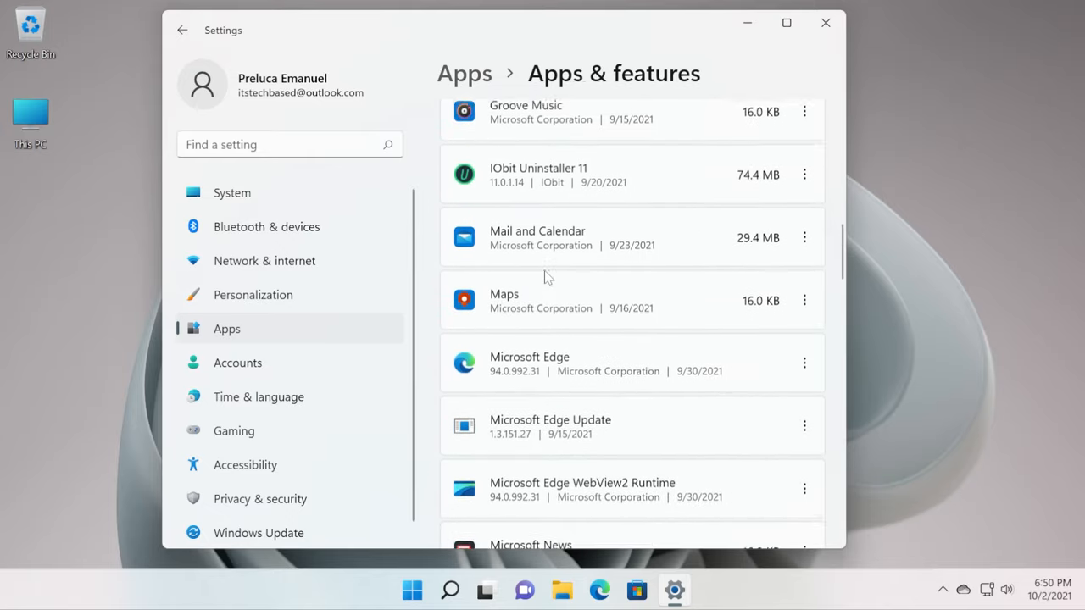
scroll("up", 3)
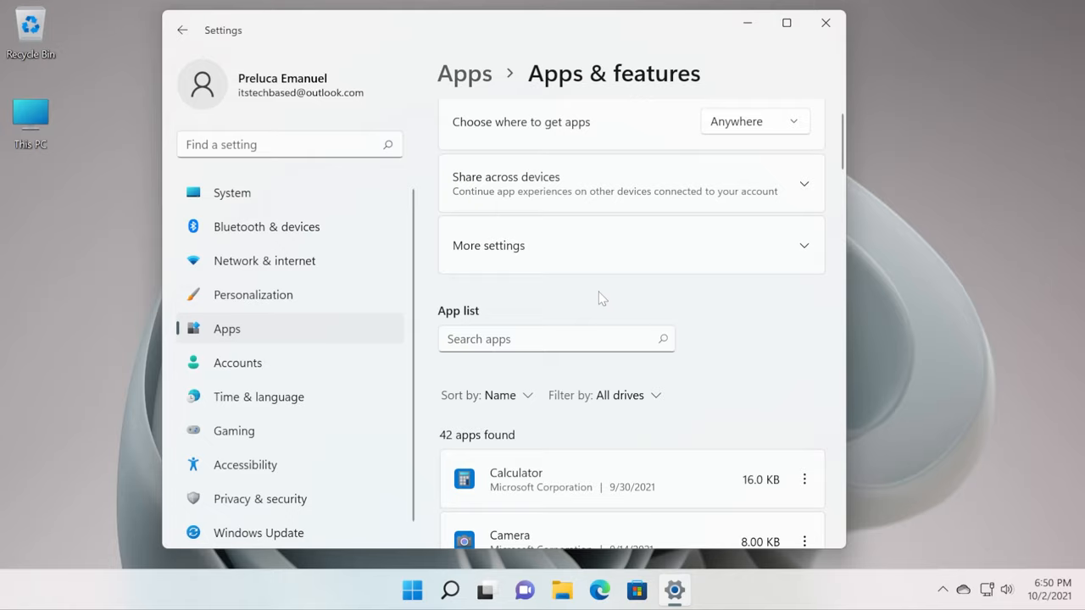
mouse_move(650, 317)
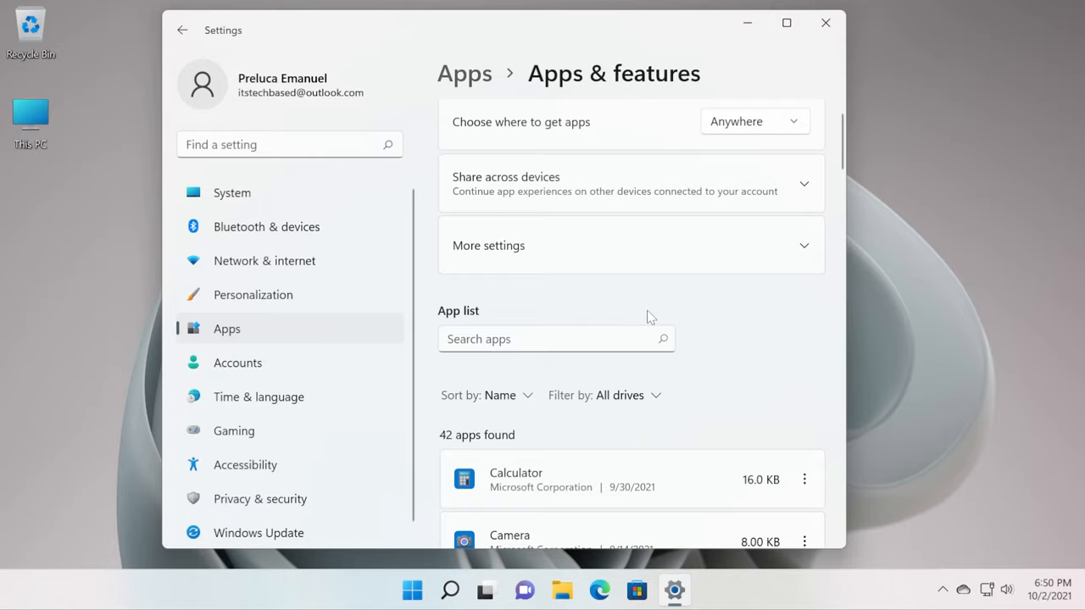
scroll("down", 3)
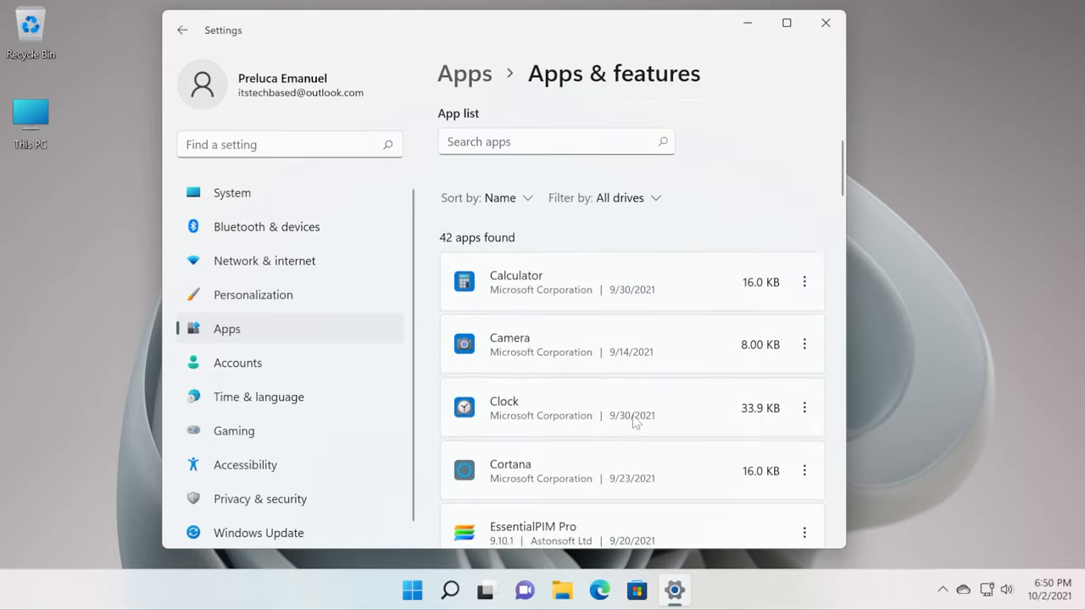
scroll("down", 3)
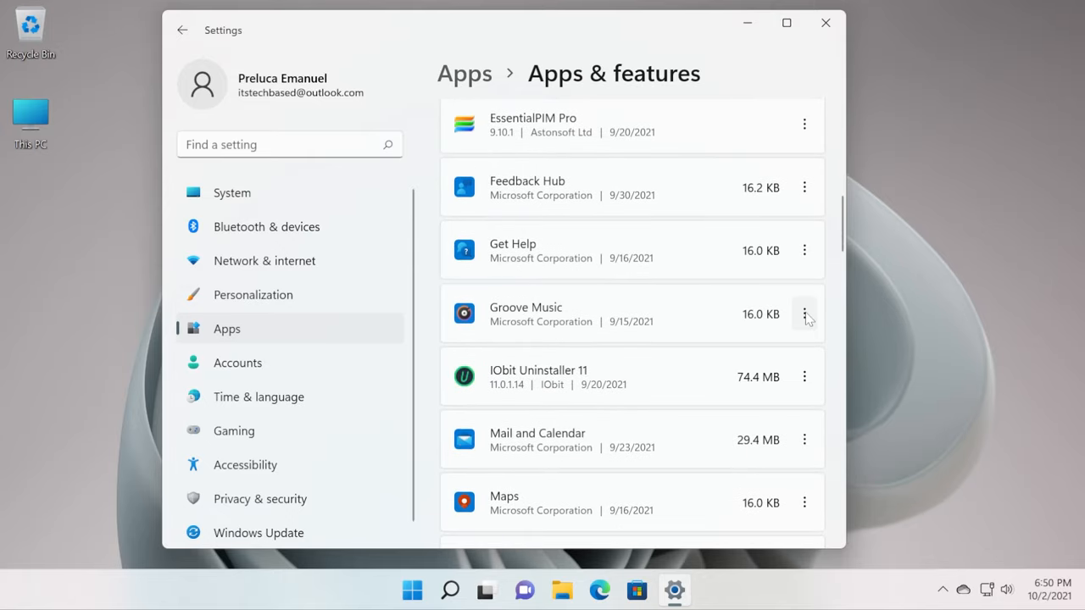
left_click(804, 313)
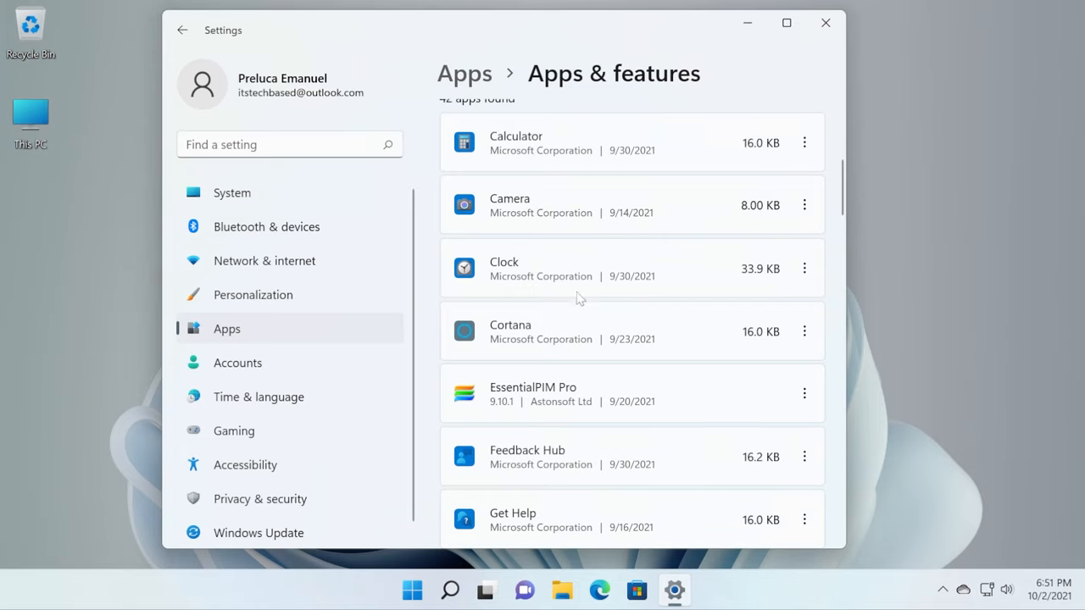
left_click(232, 192)
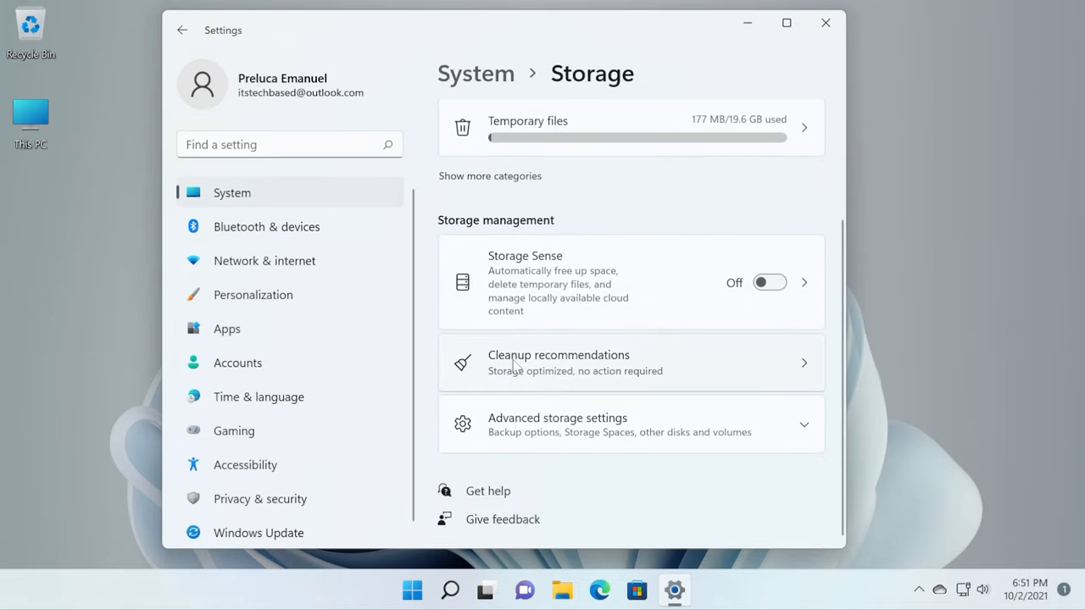
left_click(631, 363)
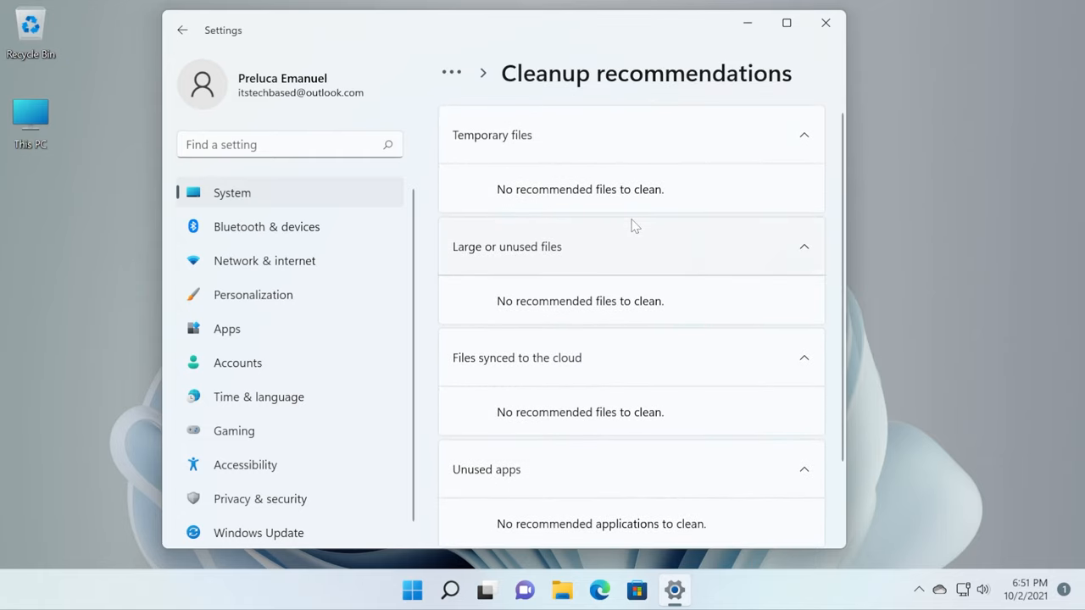
mouse_move(638, 133)
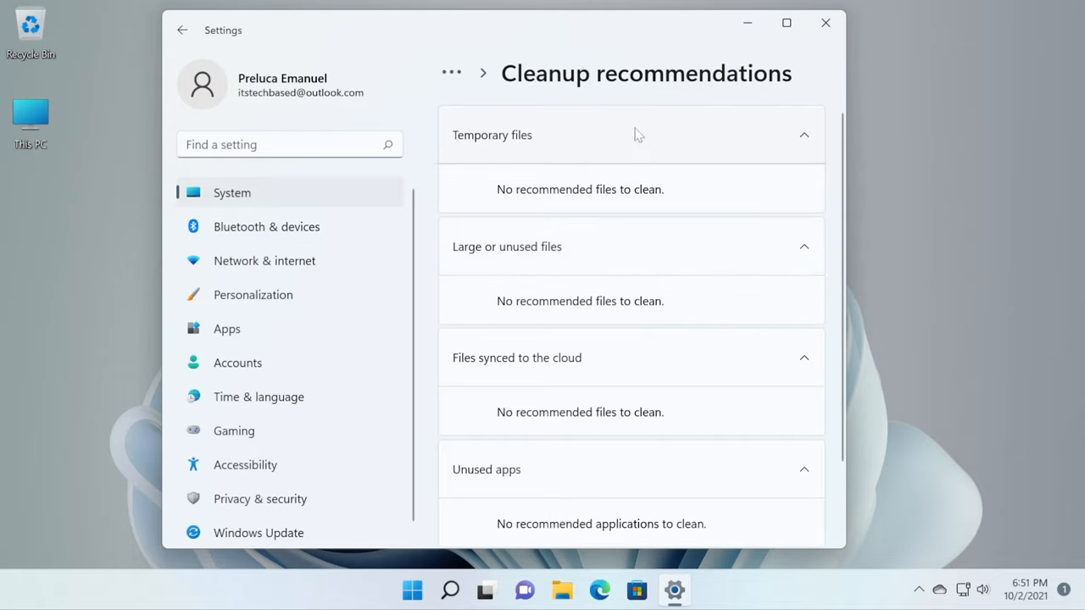
mouse_move(598, 206)
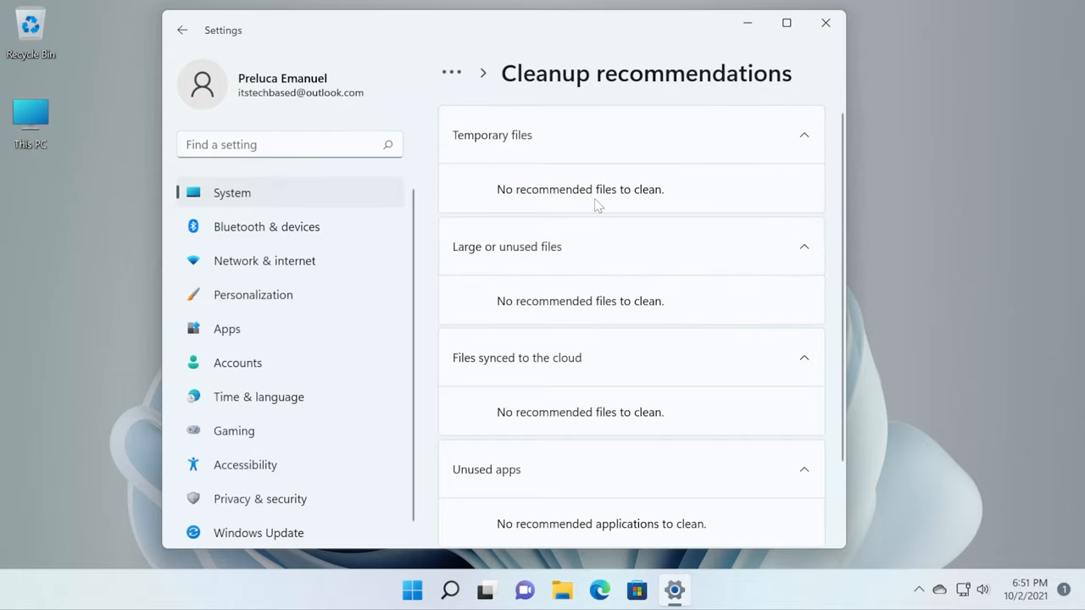
scroll("down", 3)
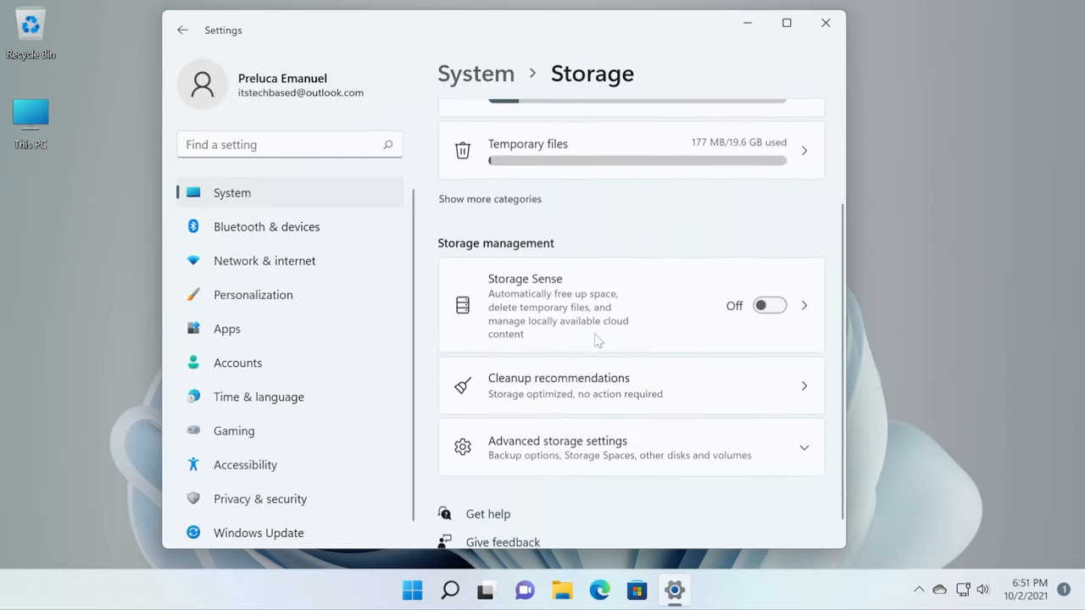
scroll("up", 3)
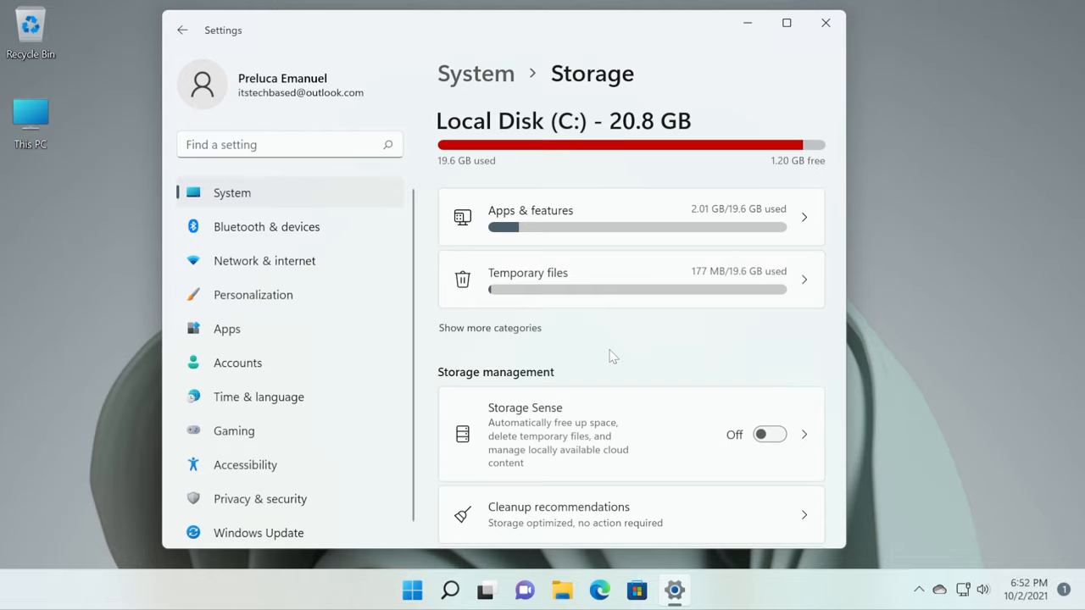
mouse_move(636, 362)
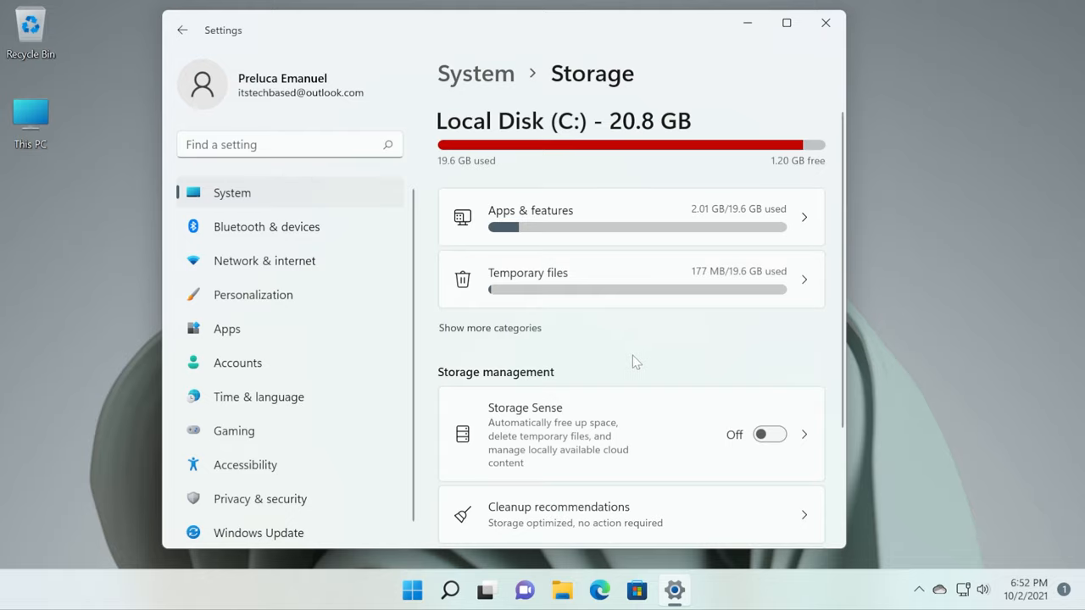
Expand and scroll the full list of storage categories for drive C:.
left_click(490, 328)
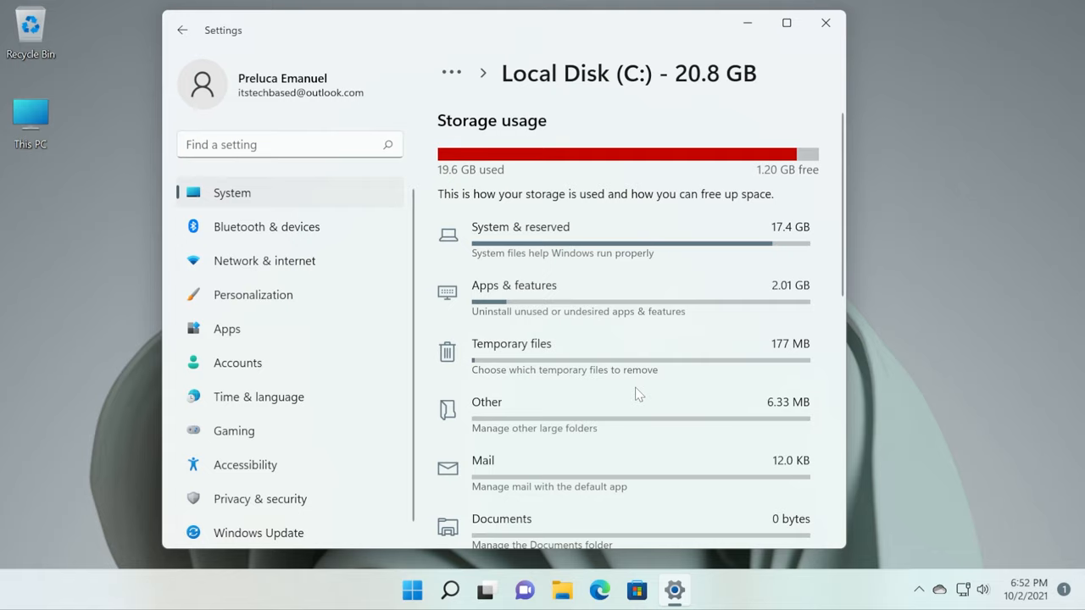
mouse_move(651, 272)
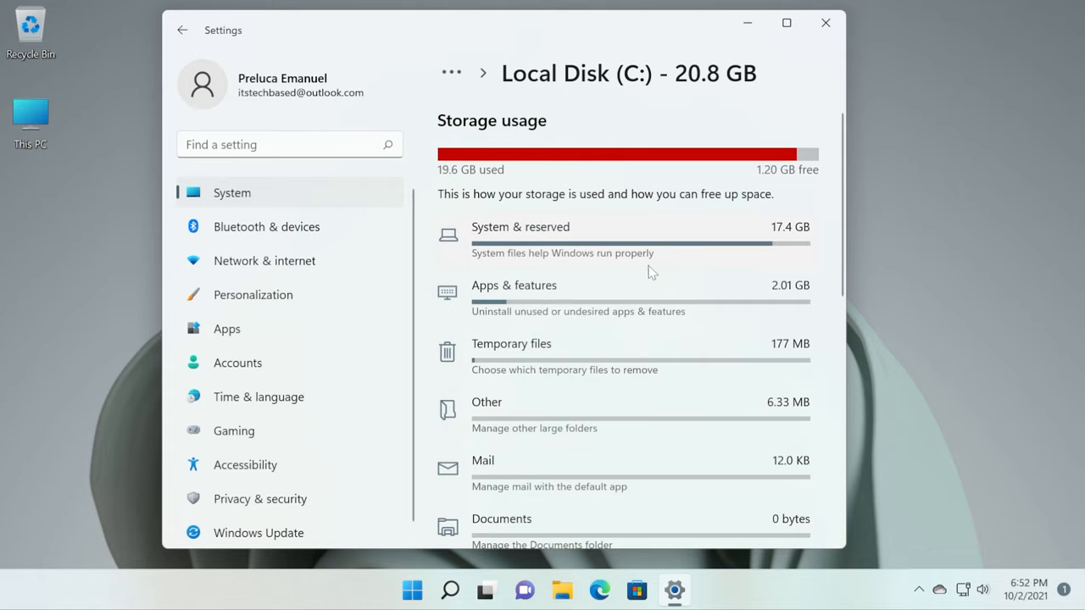
scroll("down", 3)
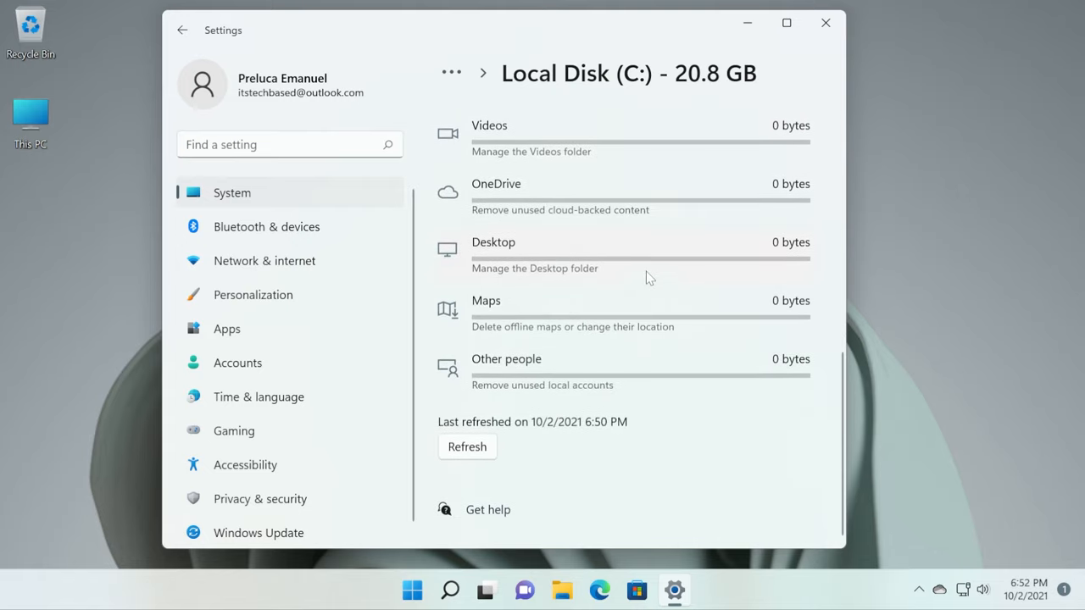
scroll("up", 3)
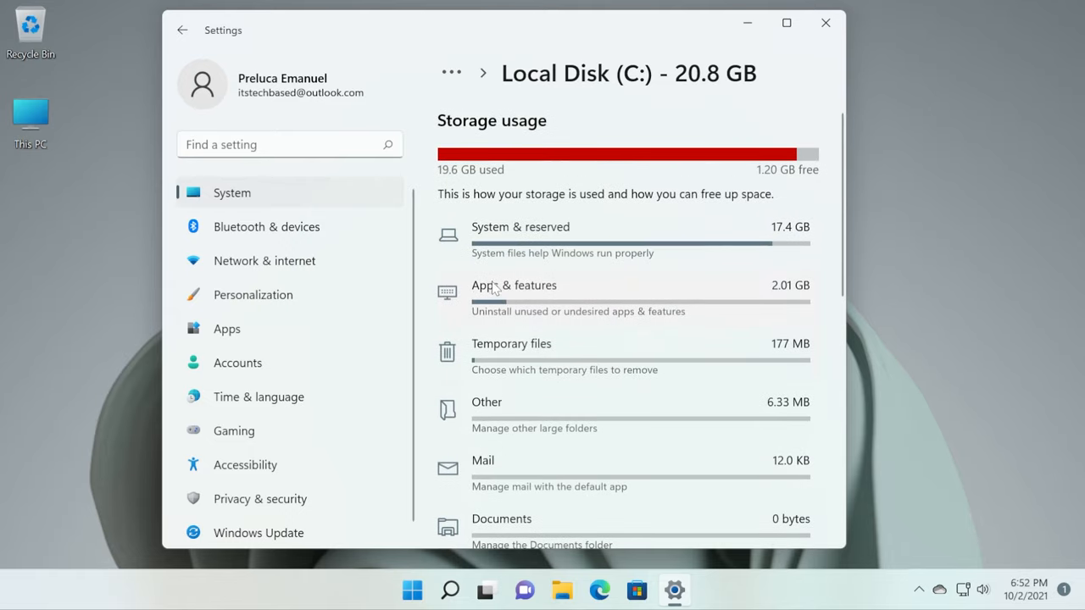
Inspect the System & reserved storage breakdown, then return to the category list.
left_click(519, 227)
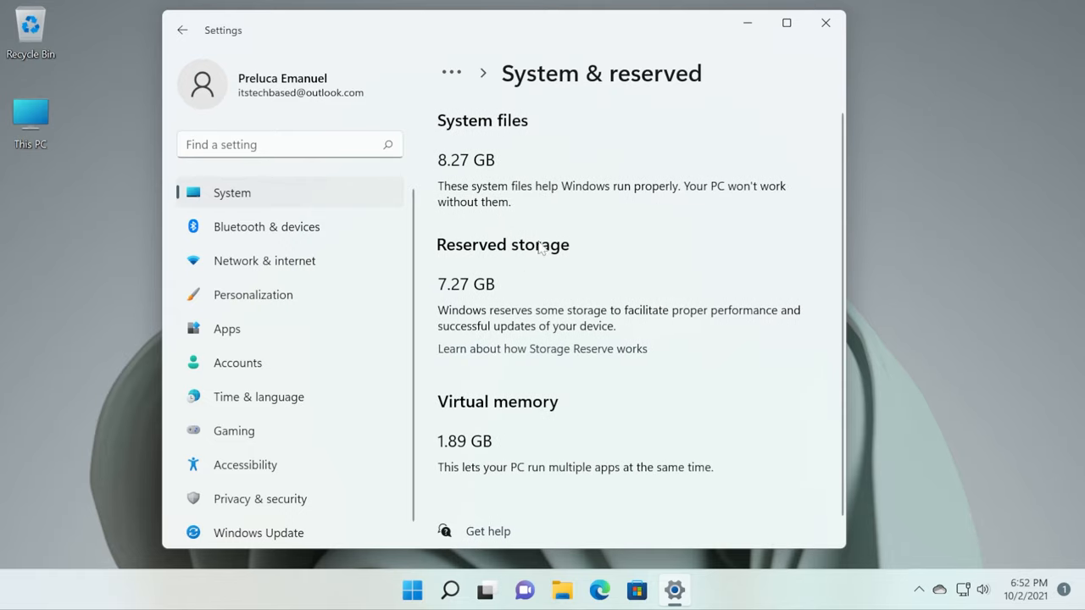
mouse_move(490, 256)
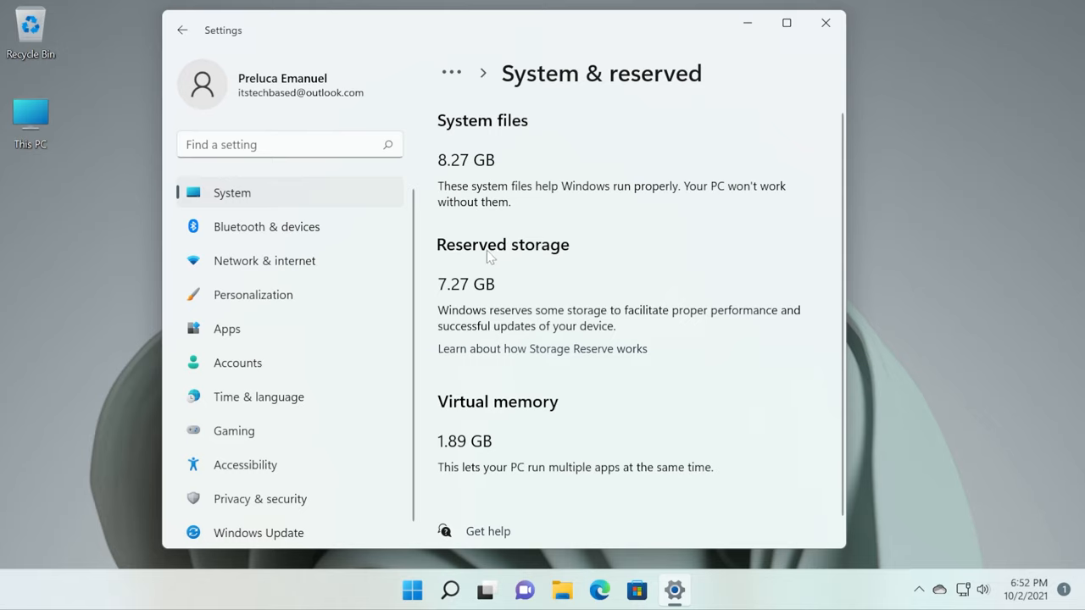
mouse_move(197, 55)
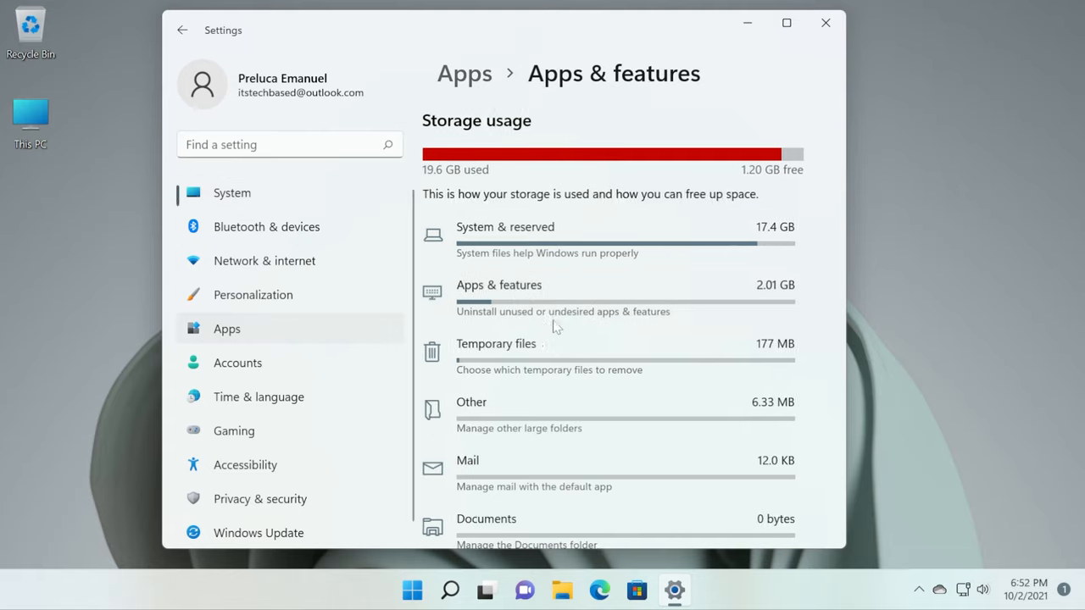
scroll("down", 3)
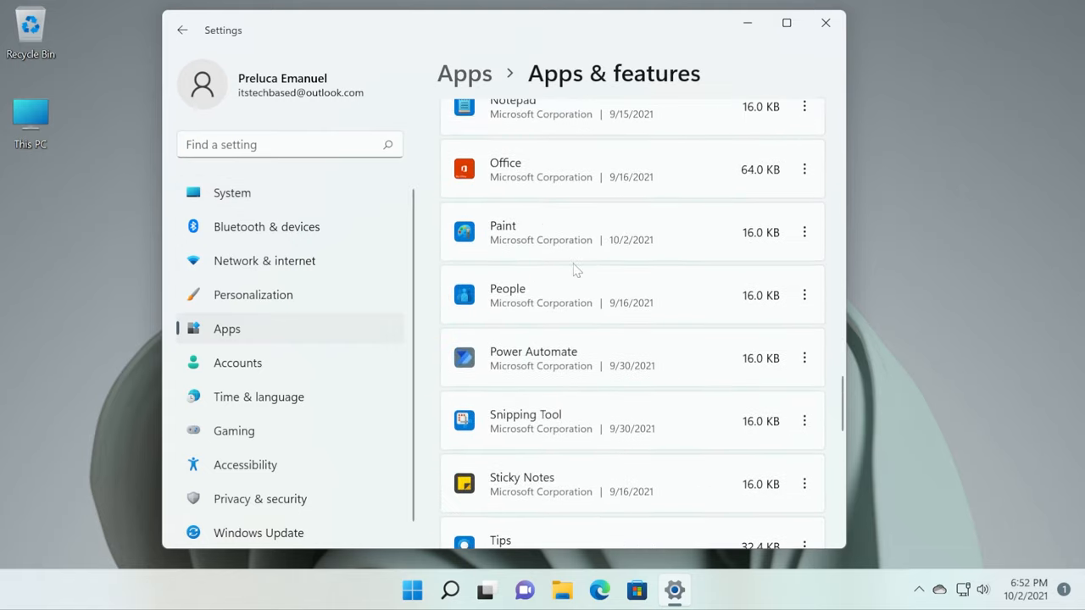
scroll("down", 3)
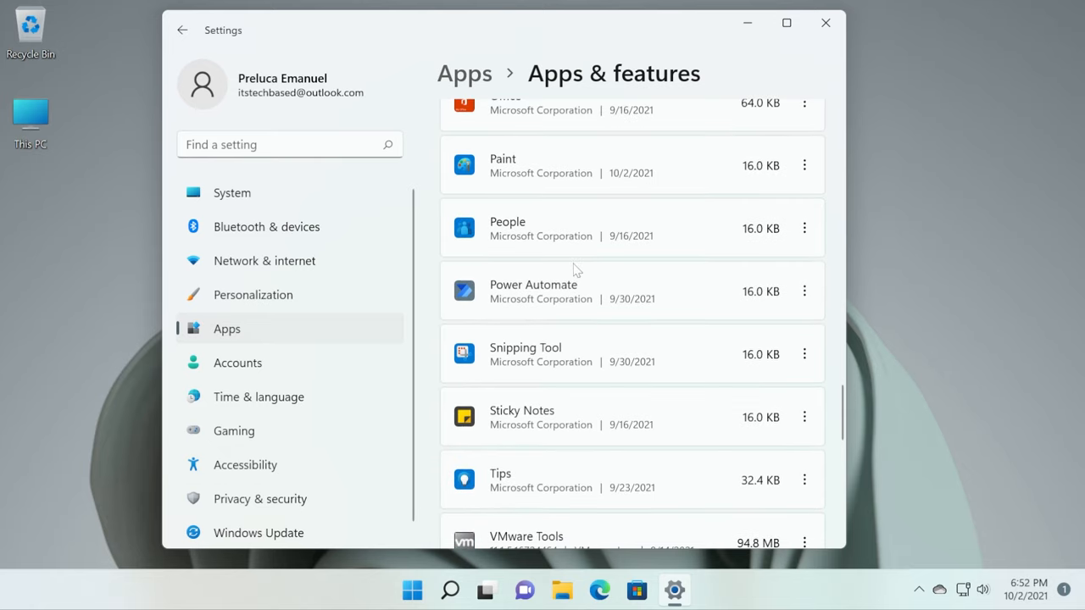
left_click(231, 192)
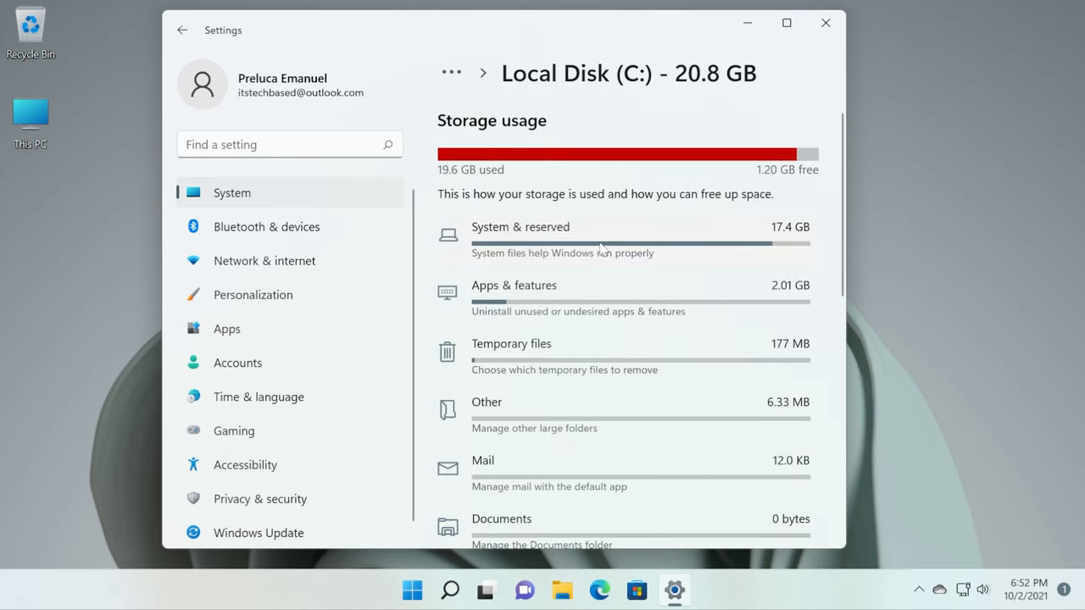
scroll("down", 3)
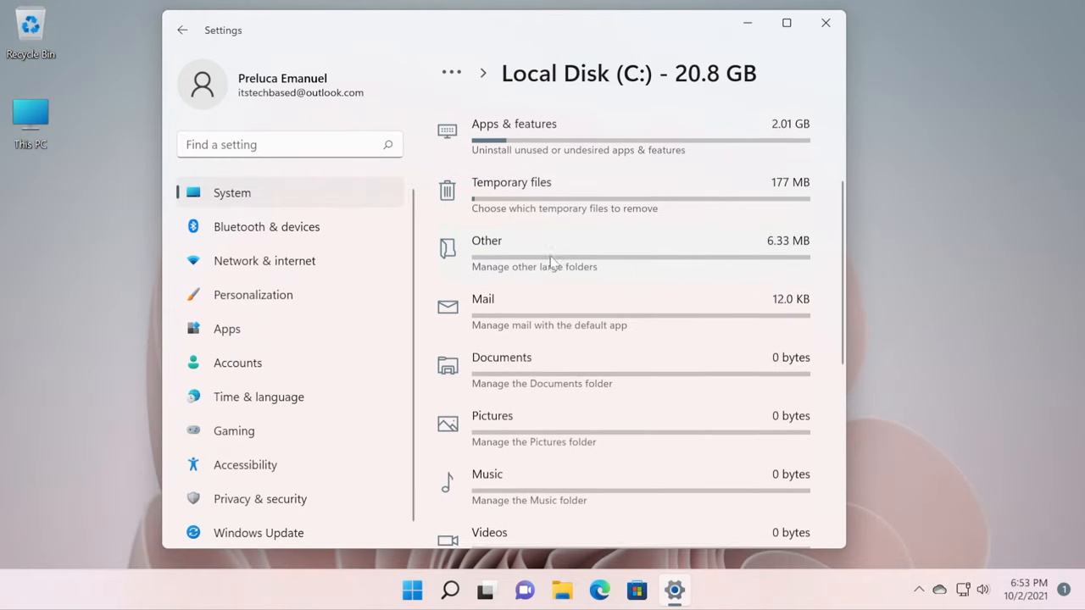
scroll("down", 3)
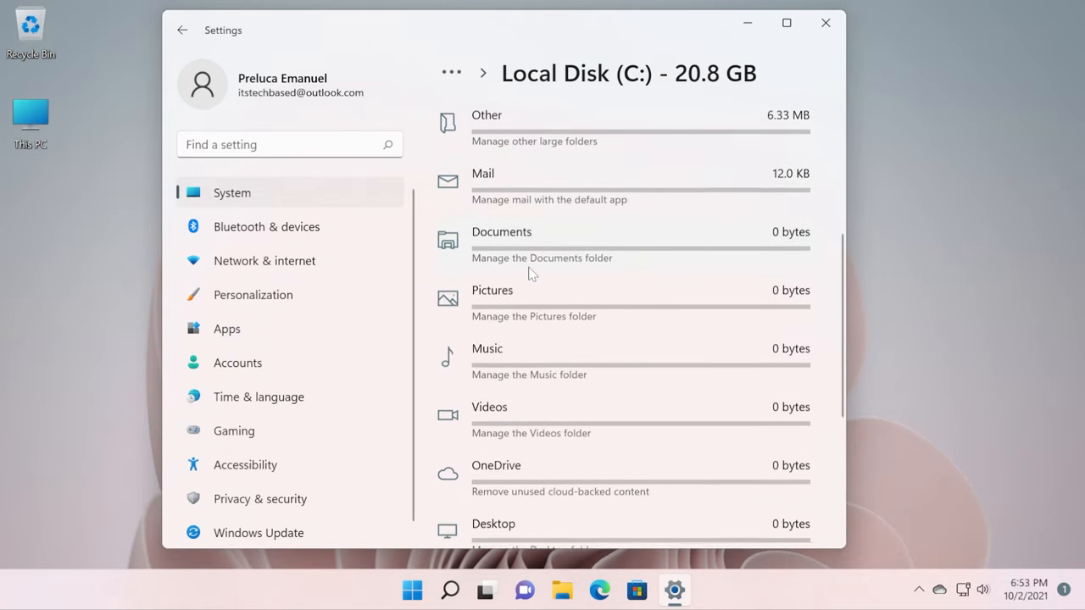
scroll("down", 3)
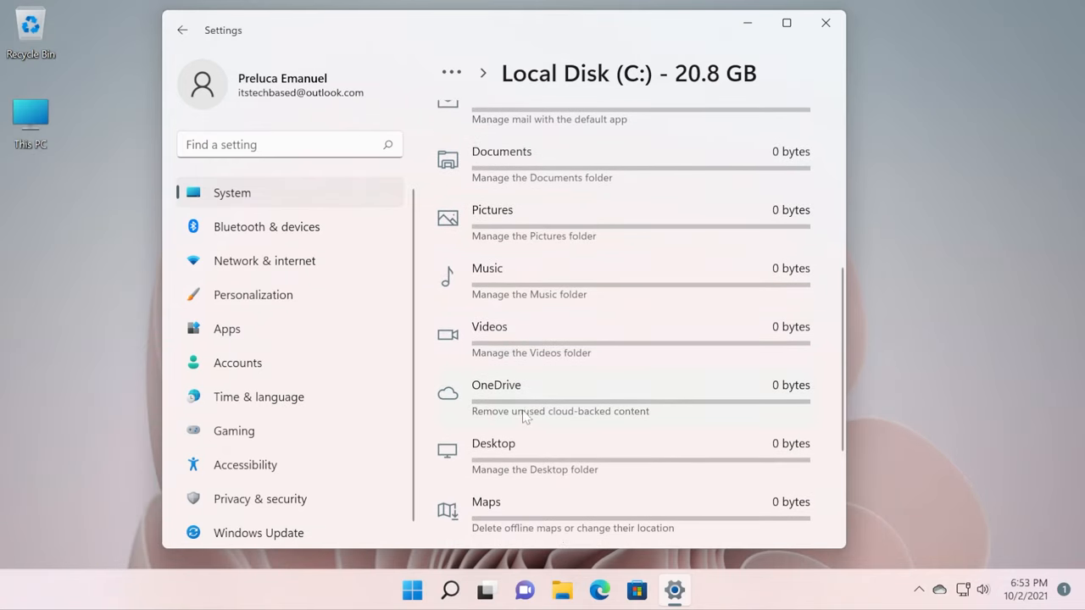
scroll("up", 3)
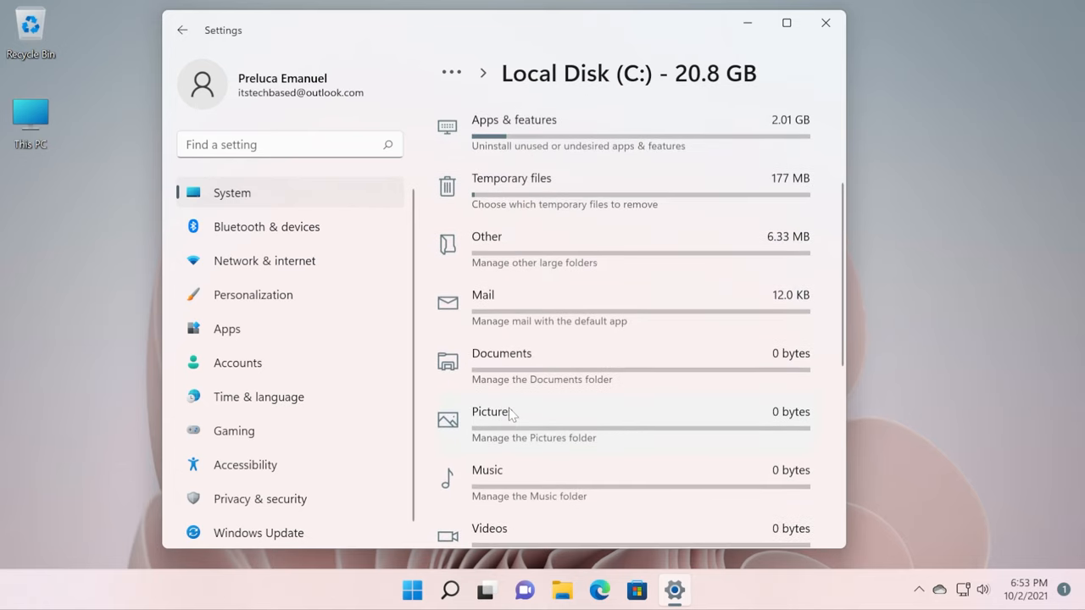
scroll("up", 3)
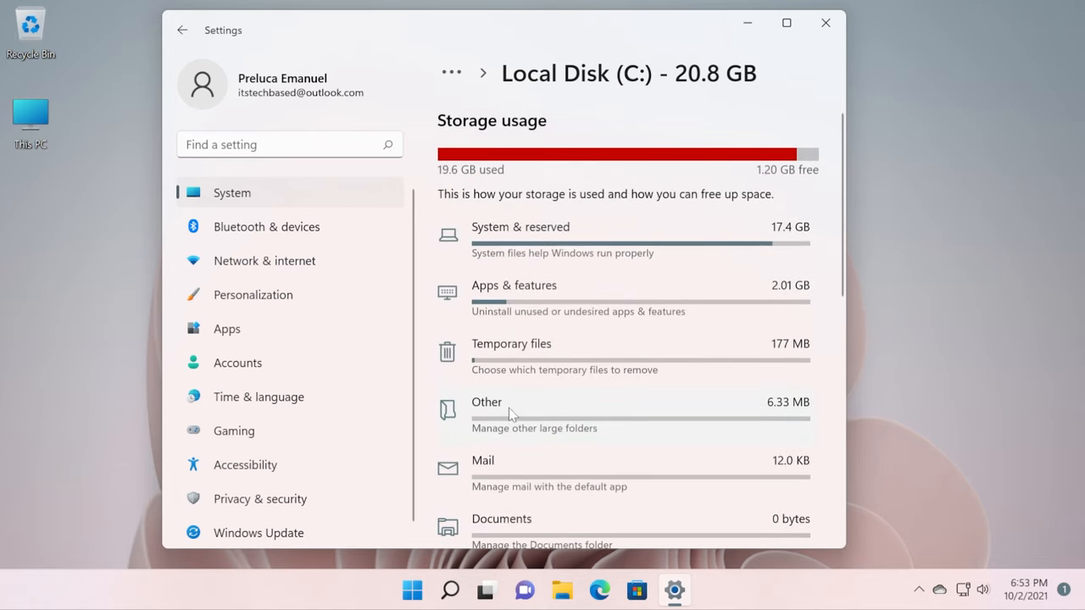
mouse_move(565, 415)
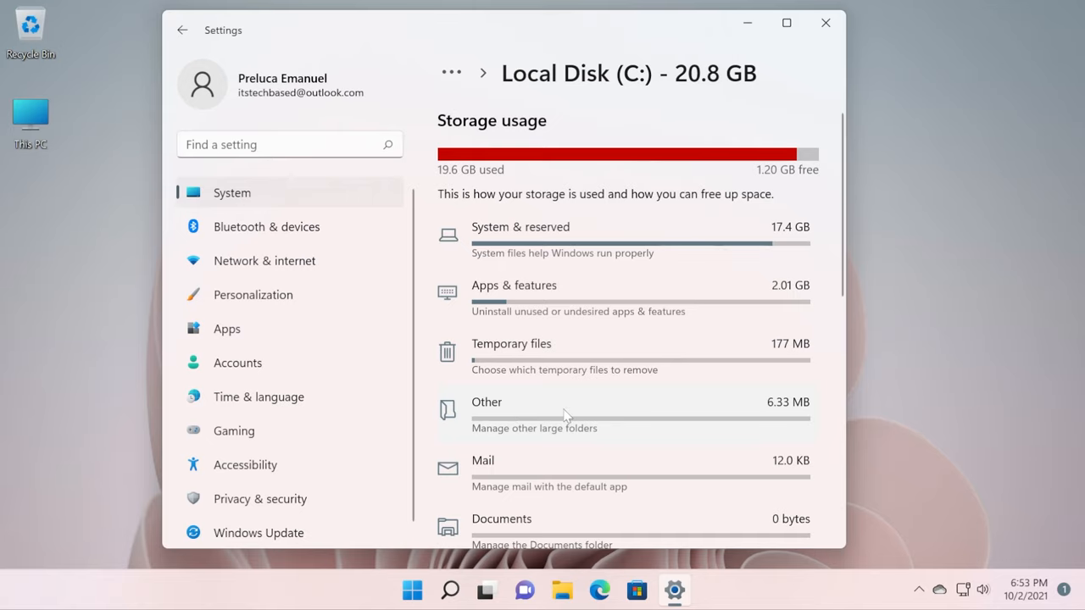
scroll("down", 3)
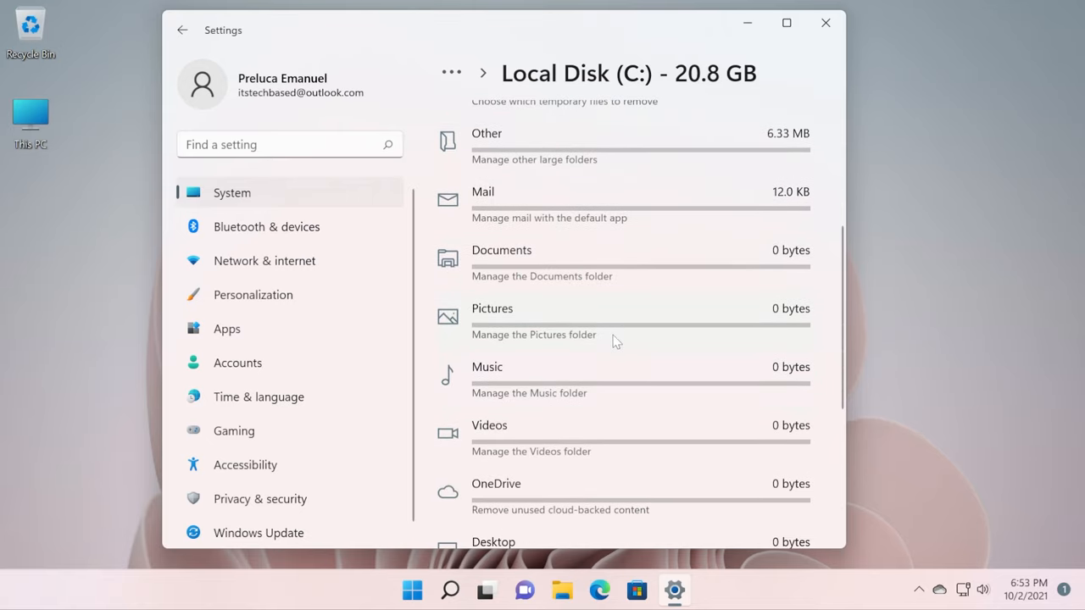
scroll("down", 3)
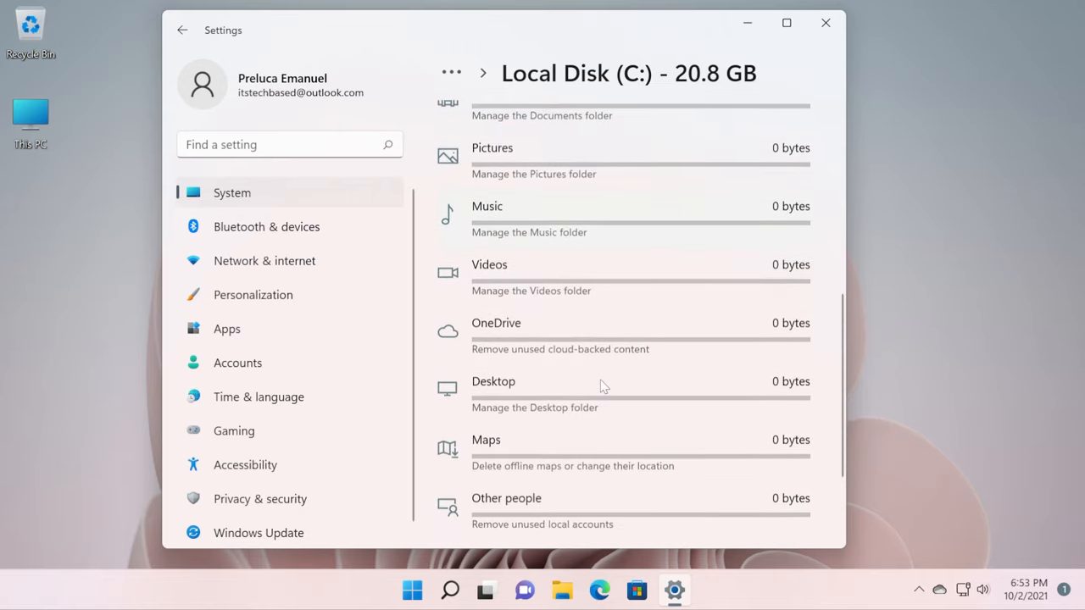
scroll("up", 3)
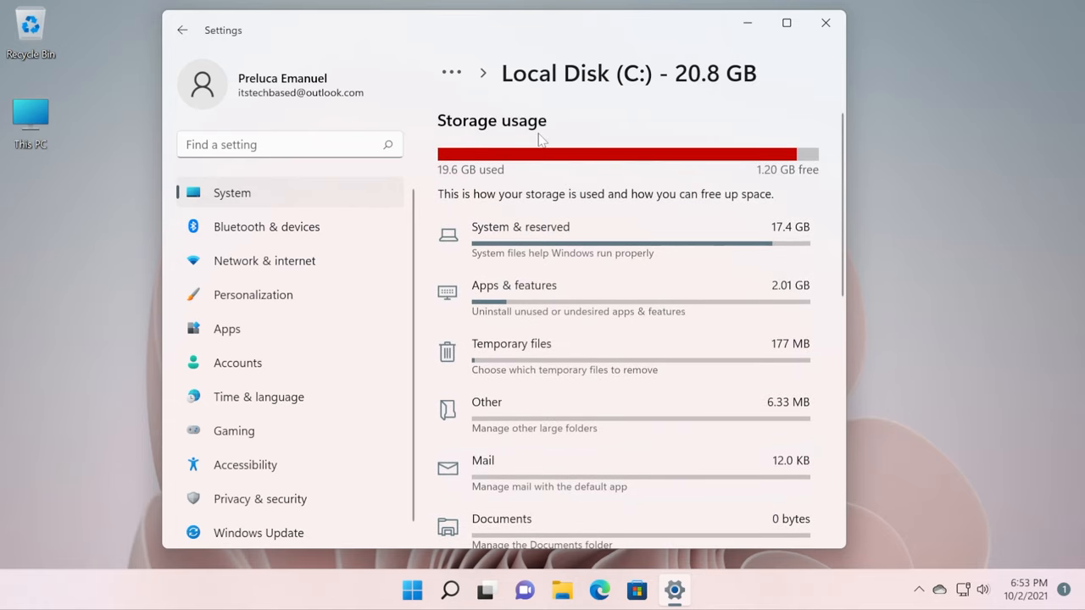
mouse_move(594, 115)
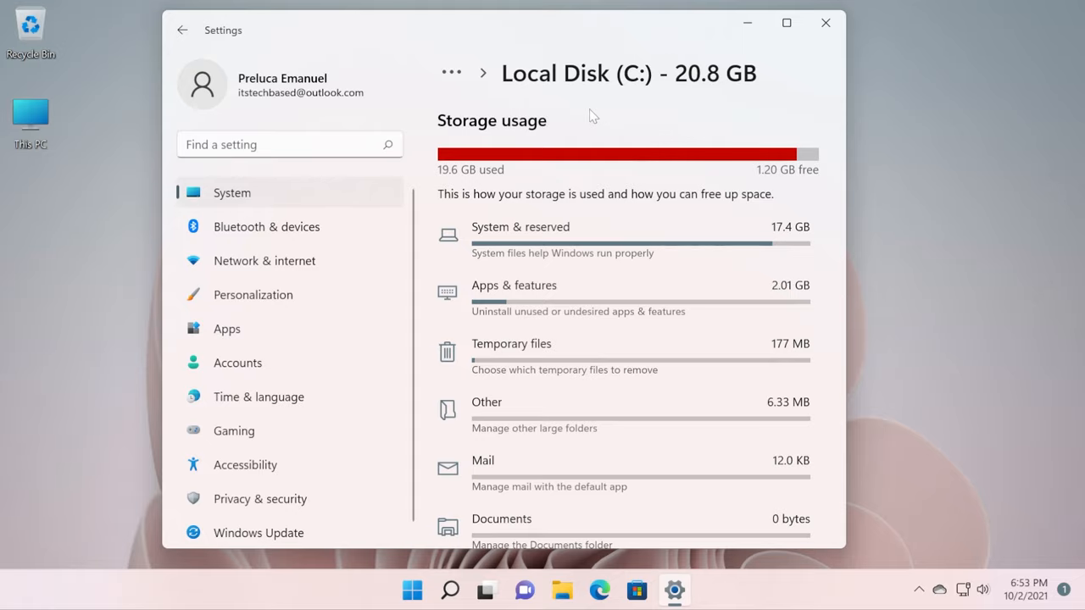
scroll("down", 3)
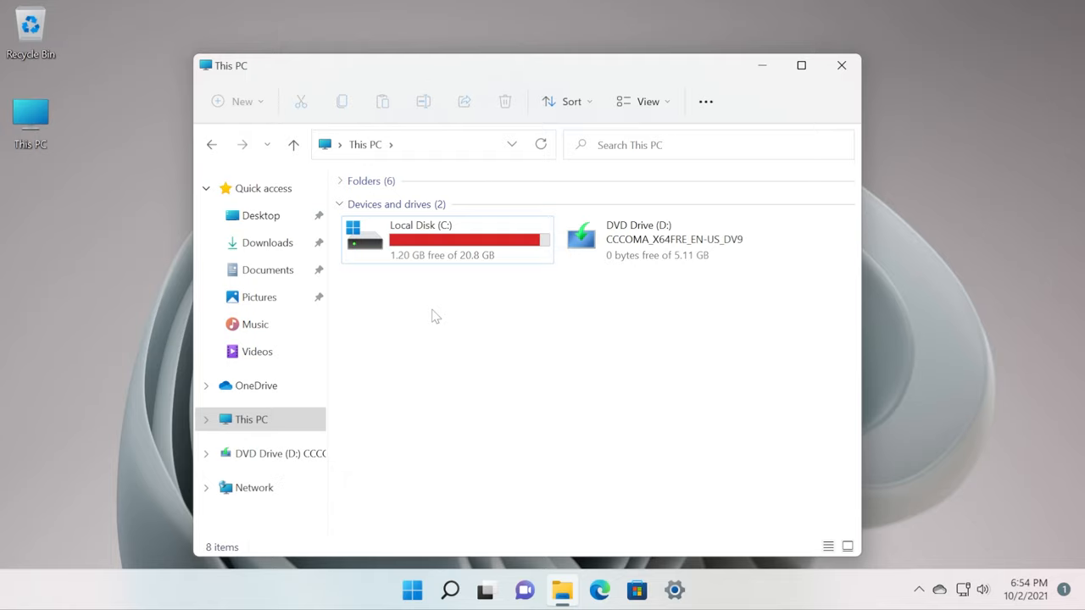
mouse_move(423, 315)
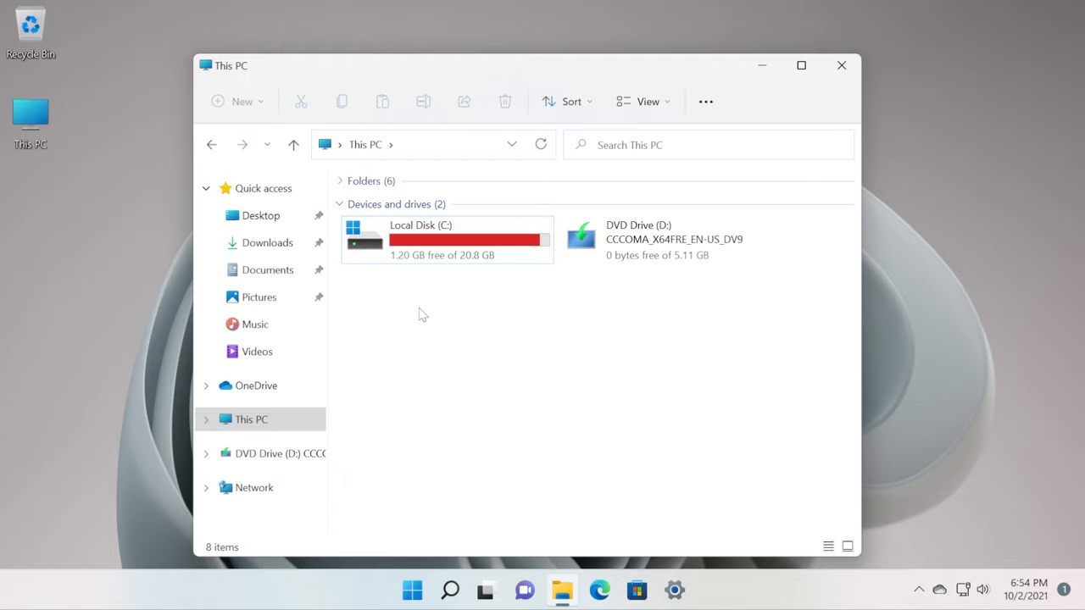
mouse_move(457, 305)
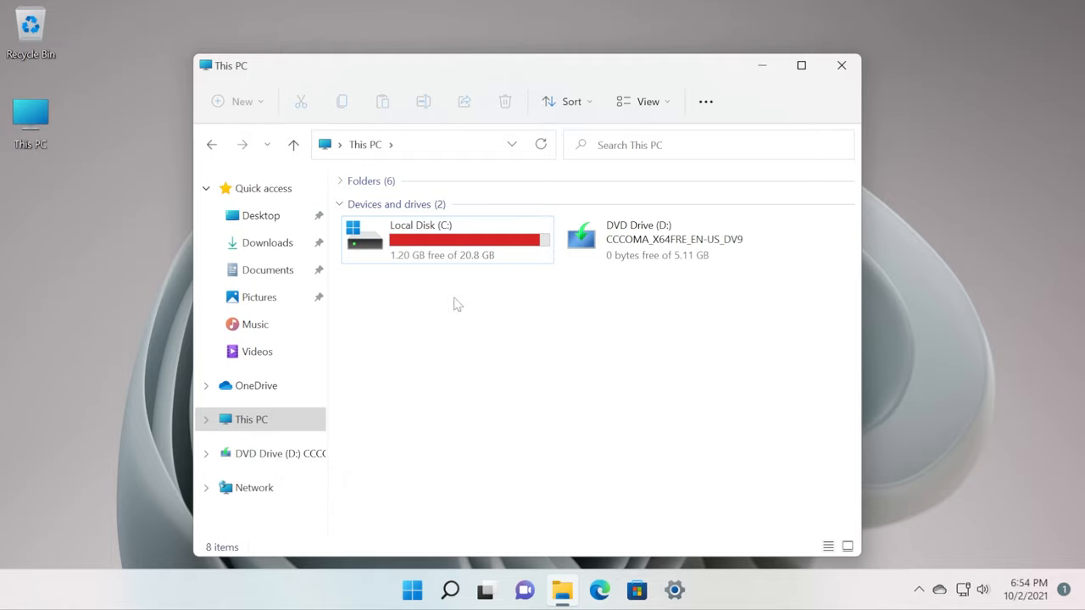
mouse_move(441, 381)
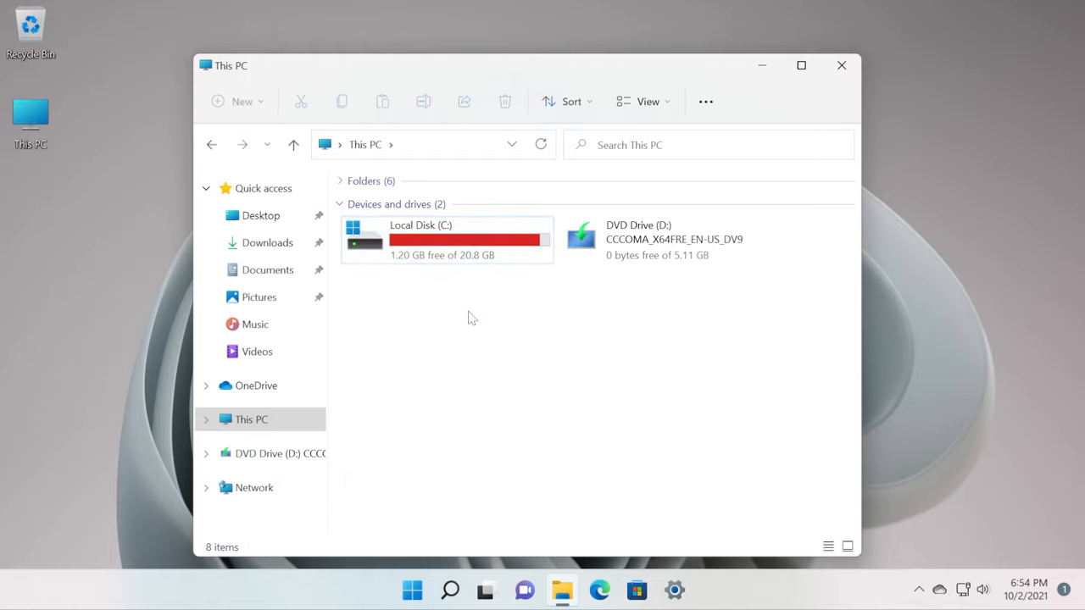
mouse_move(469, 332)
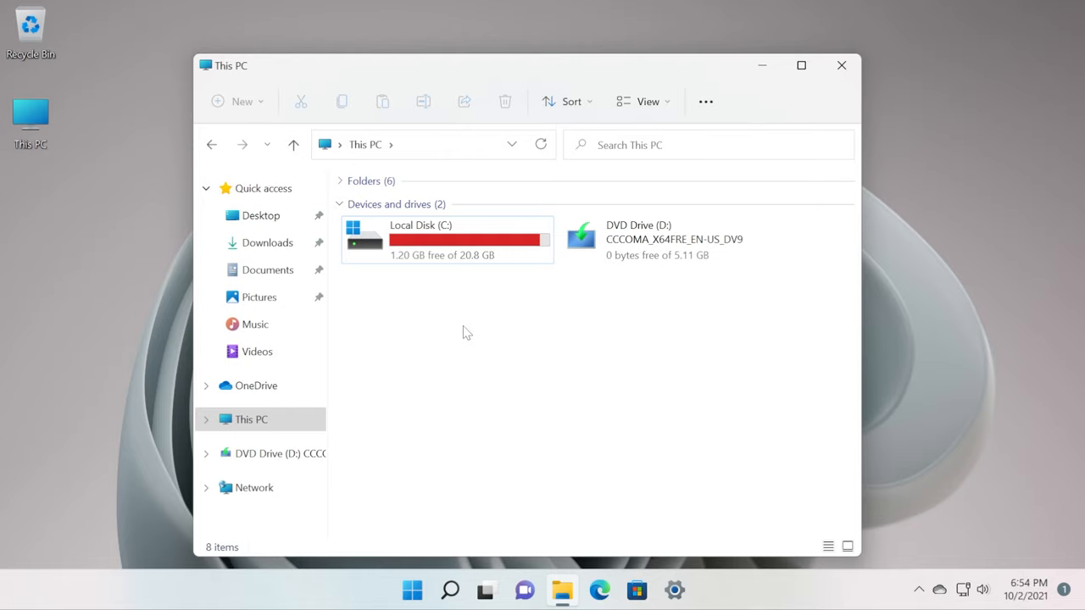
Close the This PC File Explorer window, leaving the Windows 11 desktop.
left_click(840, 65)
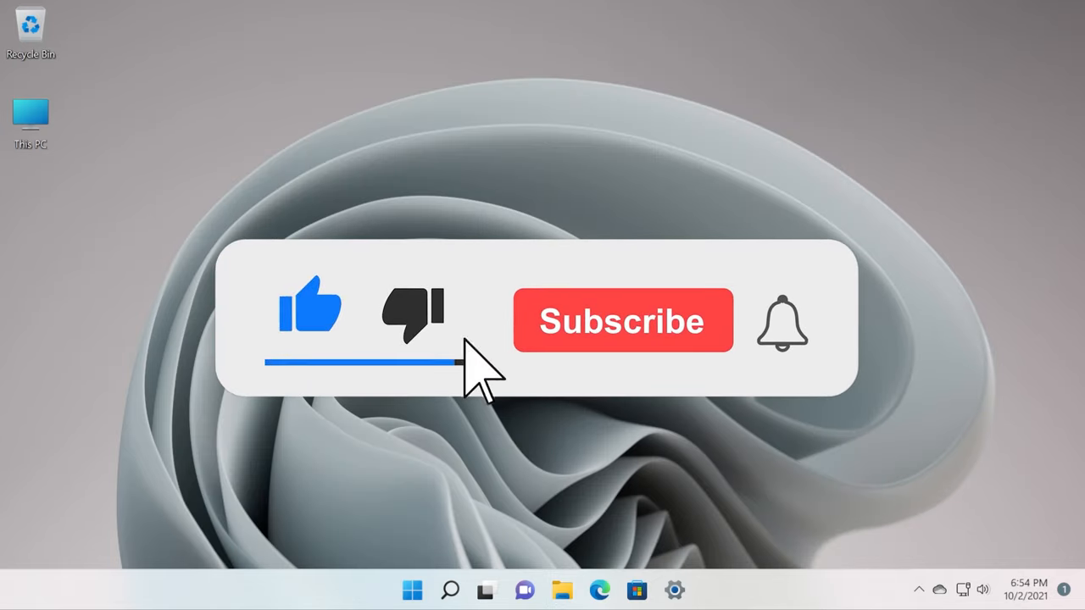
left_click(623, 321)
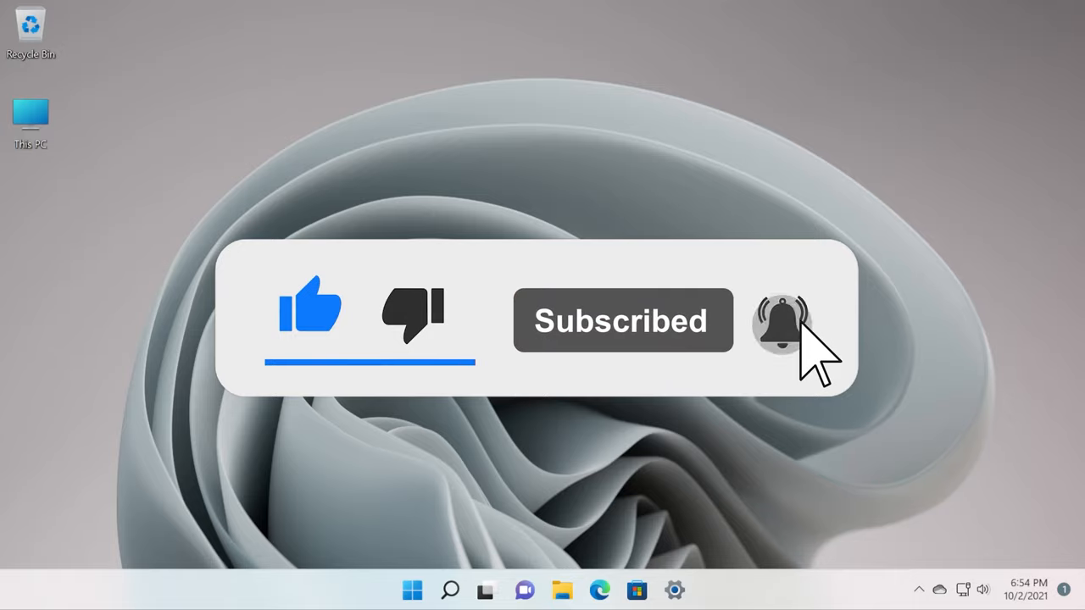